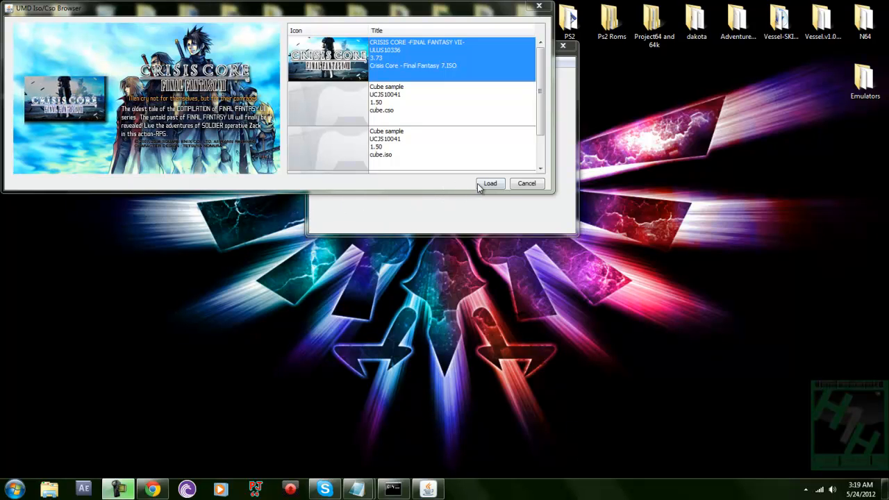
Step: Boot the Crisis Core – Final Fantasy VII image in Jpcsp, then close it after the intro
left_click(490, 182)
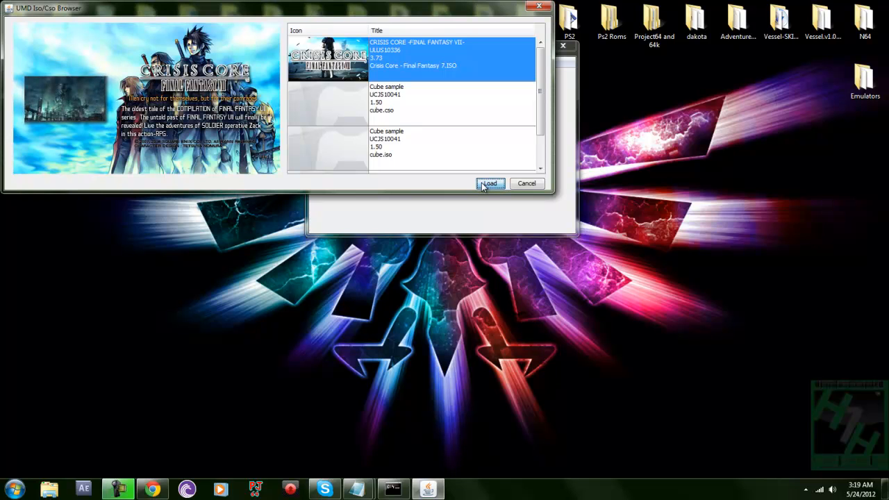
mouse_move(261, 137)
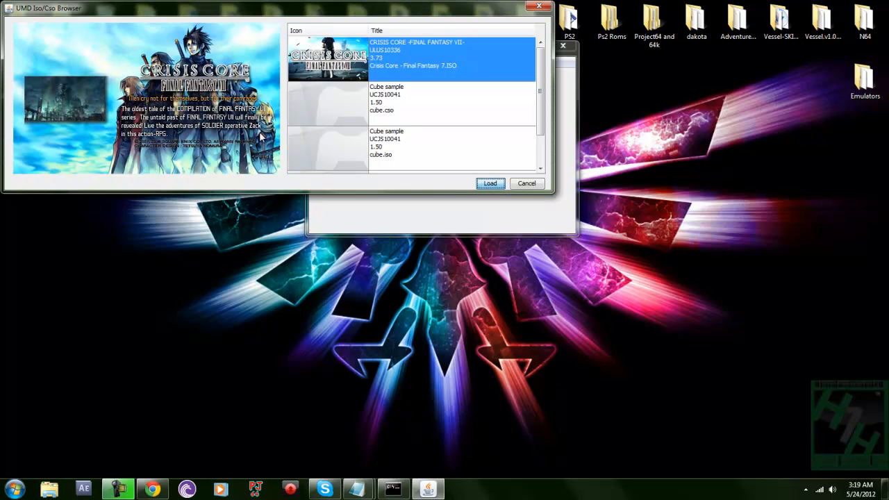
left_click(490, 182)
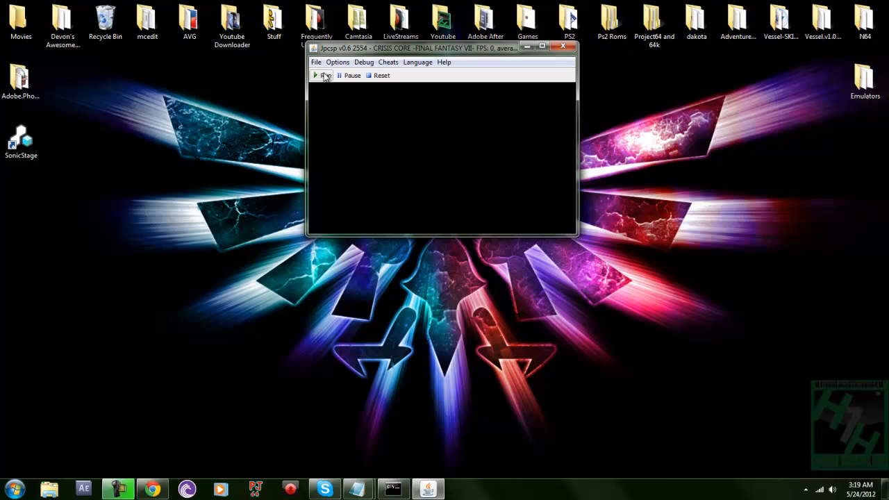
left_click(322, 75)
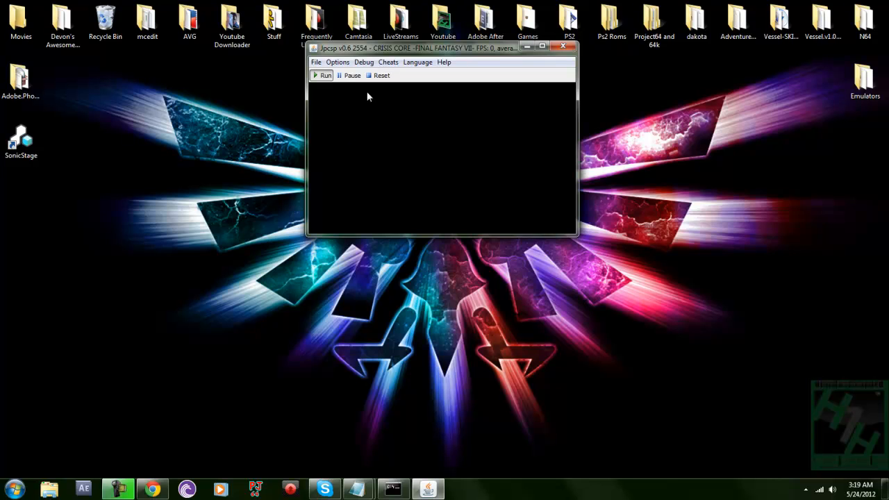
mouse_move(406, 115)
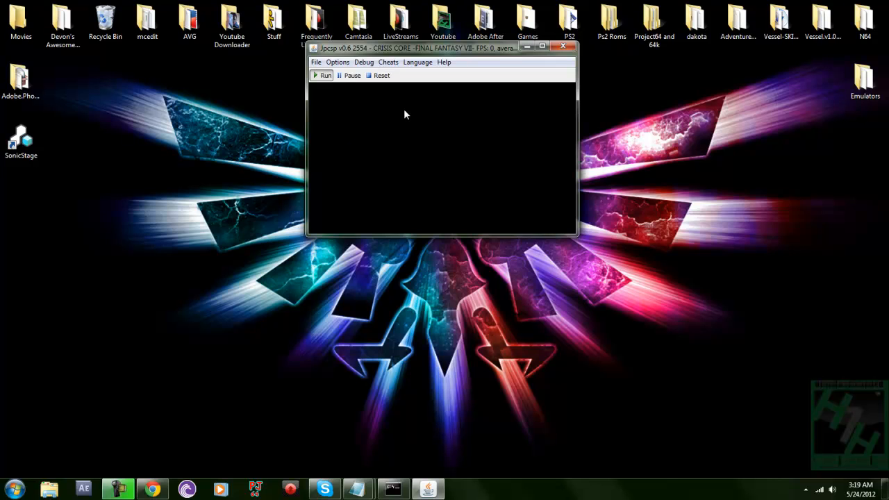
left_click(321, 75)
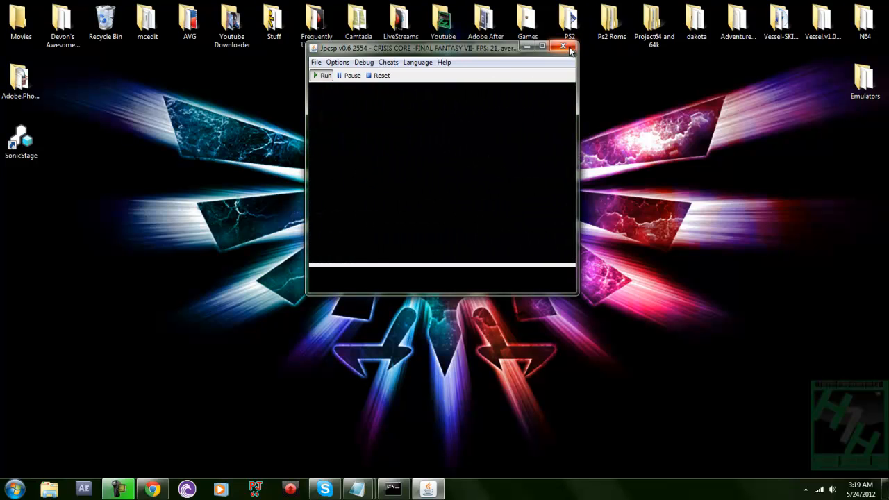
mouse_move(563, 47)
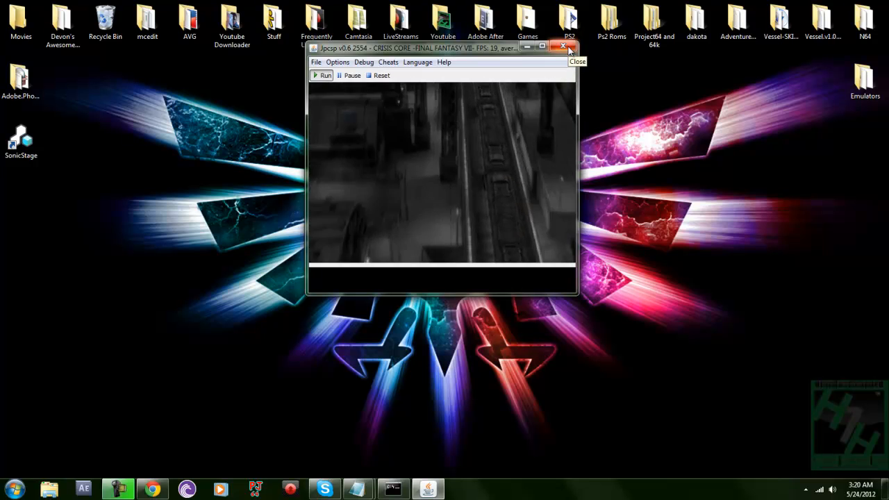
left_click(563, 47)
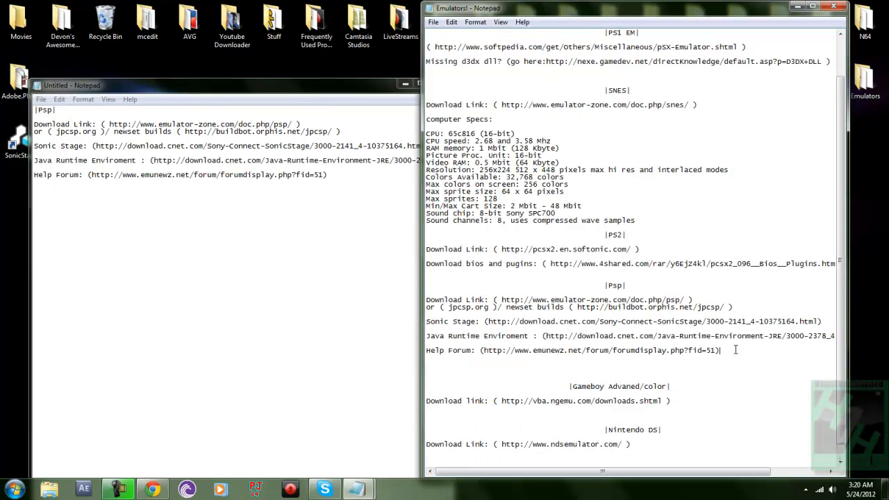
Step: Maximize the untitled PSP notes and select the buildbot.orphis.net/jpcsp address
left_click_drag(426, 299, 720, 350)
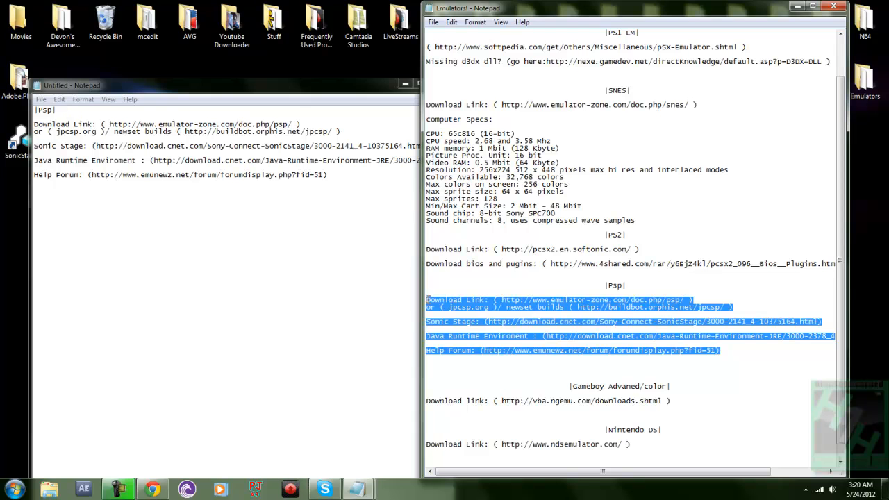
left_click(720, 350)
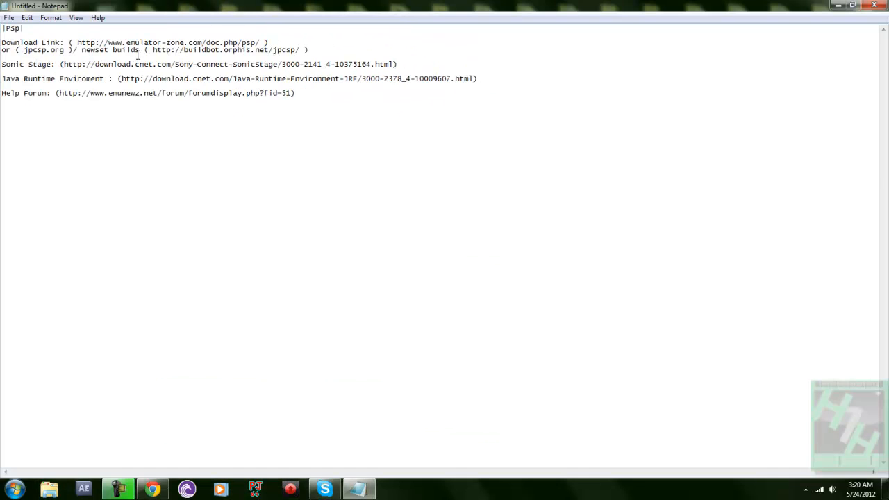
mouse_move(517, 217)
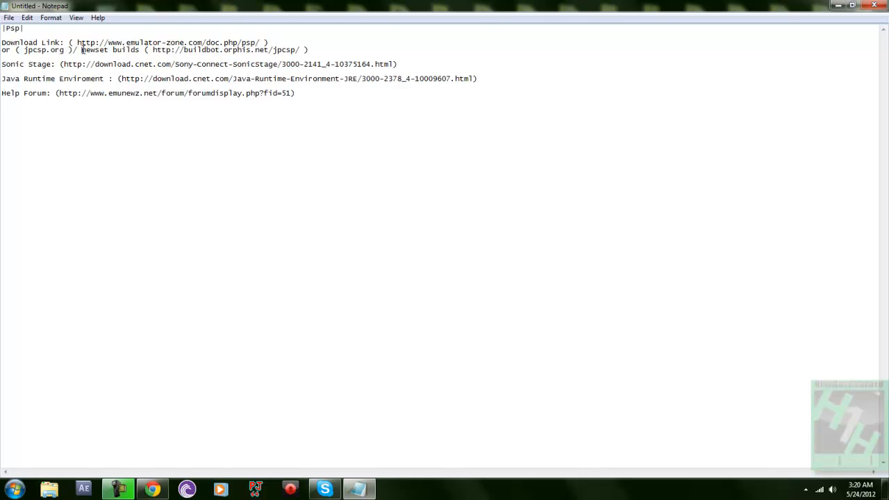
left_click_drag(82, 49, 186, 49)
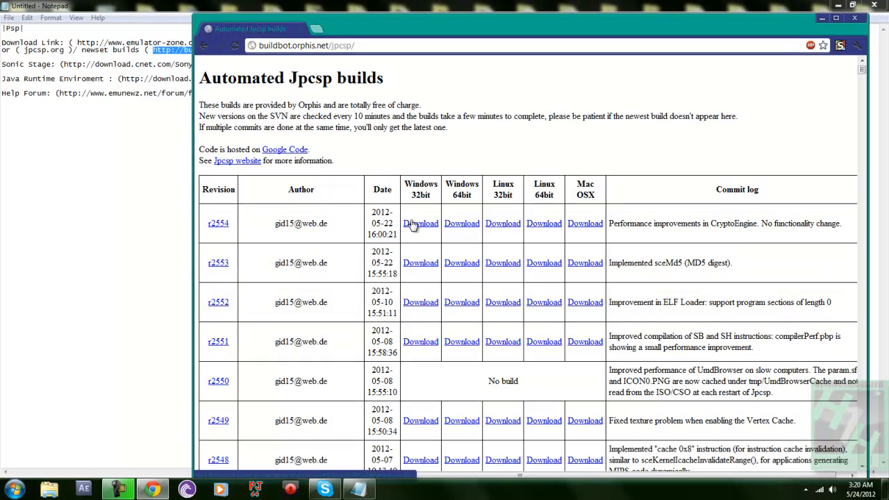
mouse_move(457, 217)
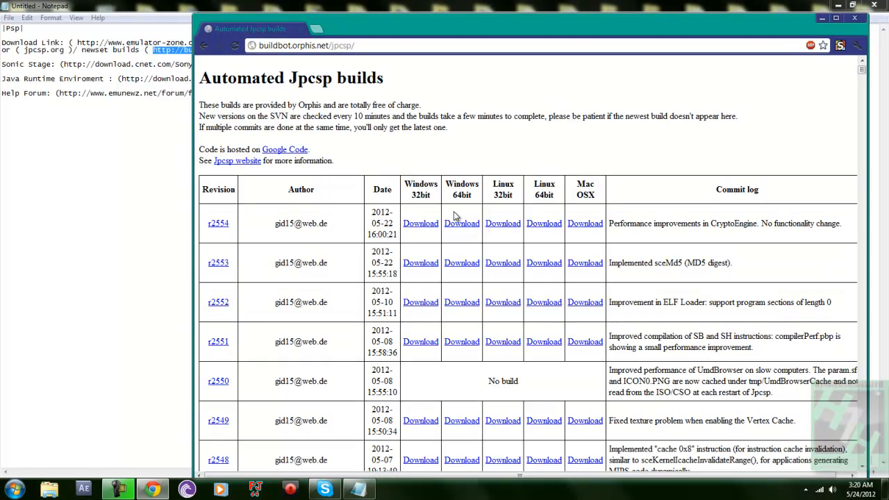
mouse_move(474, 201)
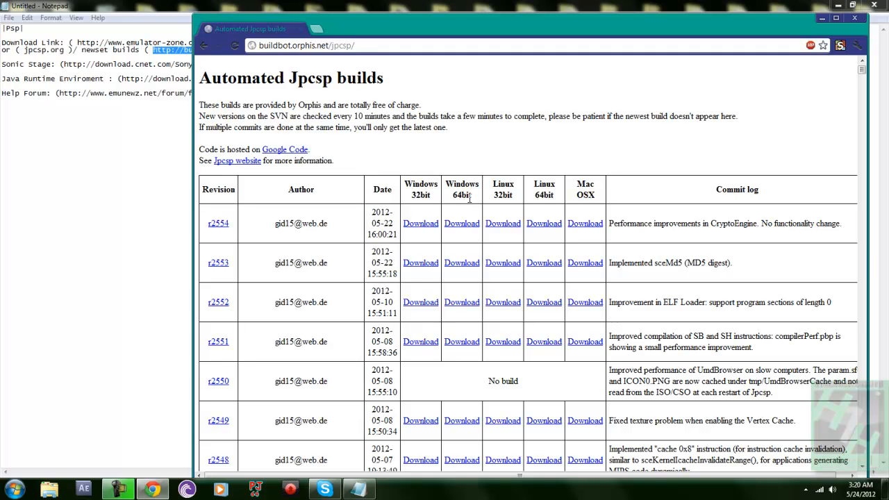
mouse_move(456, 212)
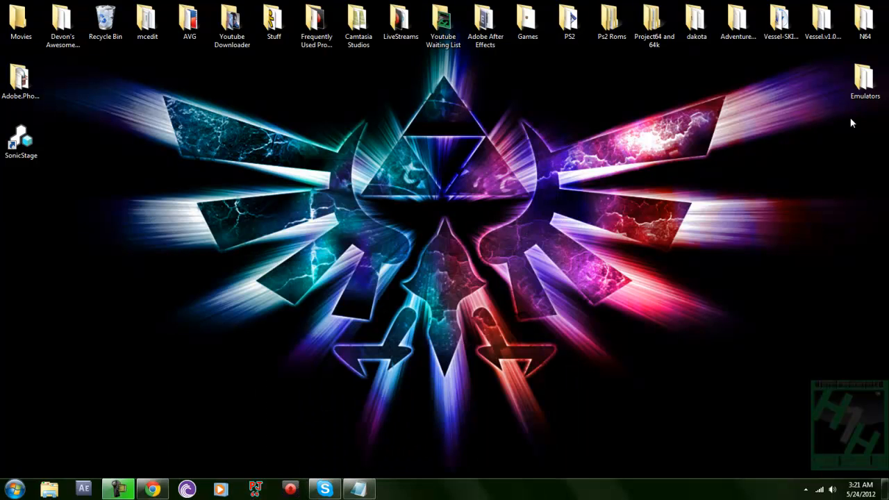
Step: Browse Emulators > Psp > jpcsp-windows-x86 > umdimages, then go back to jpcsp-windows-x86
double_click(865, 78)
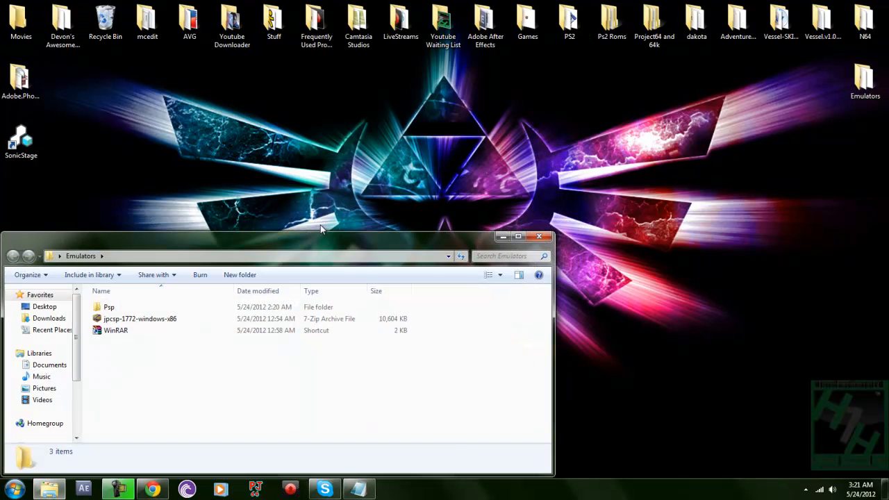
double_click(109, 306)
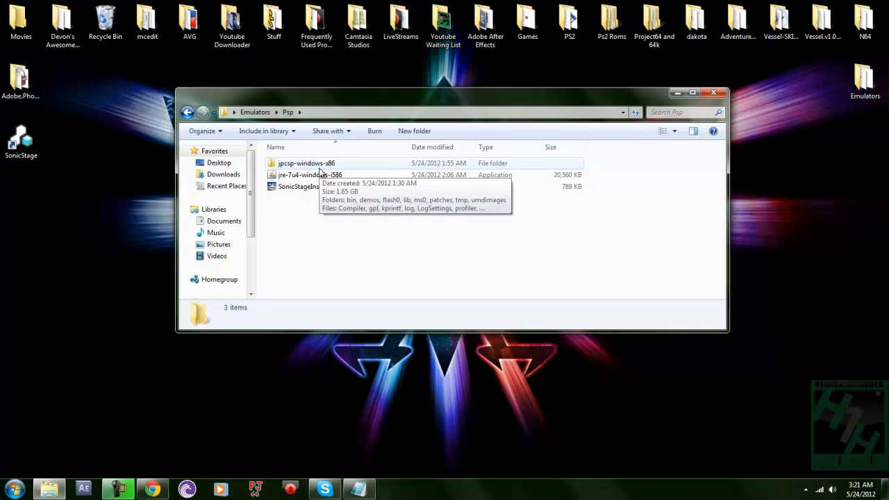
double_click(306, 163)
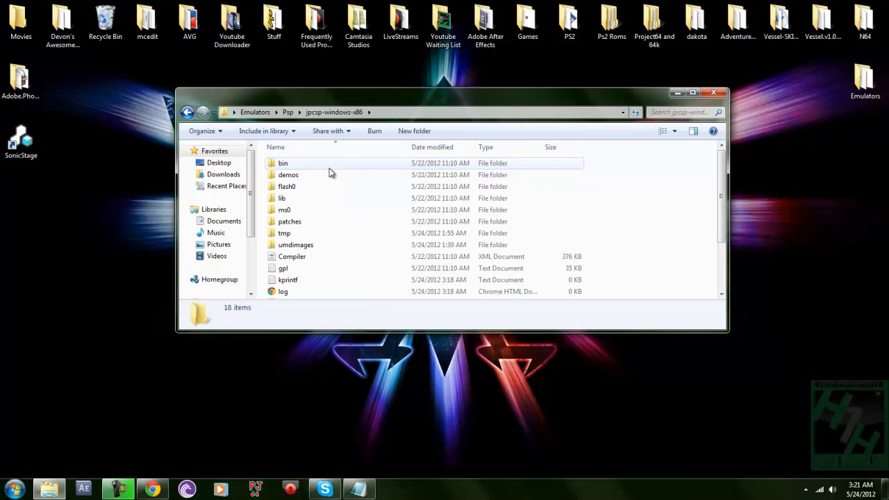
scroll("down", 3)
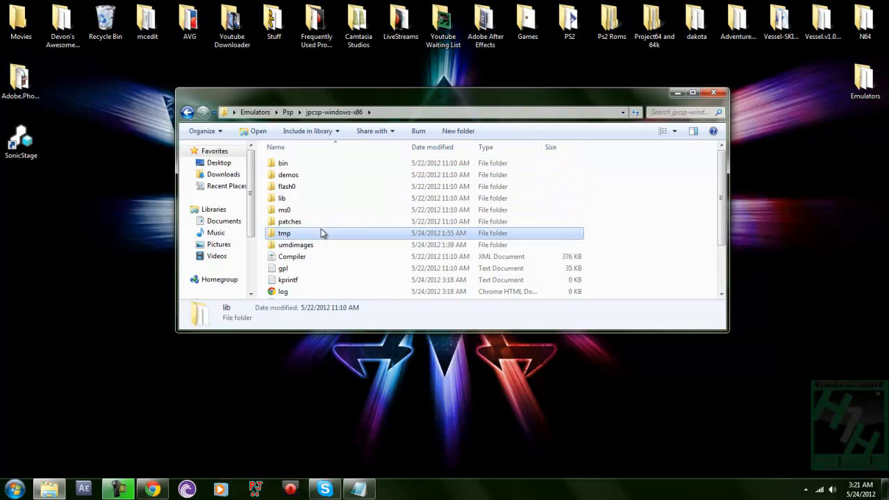
double_click(295, 245)
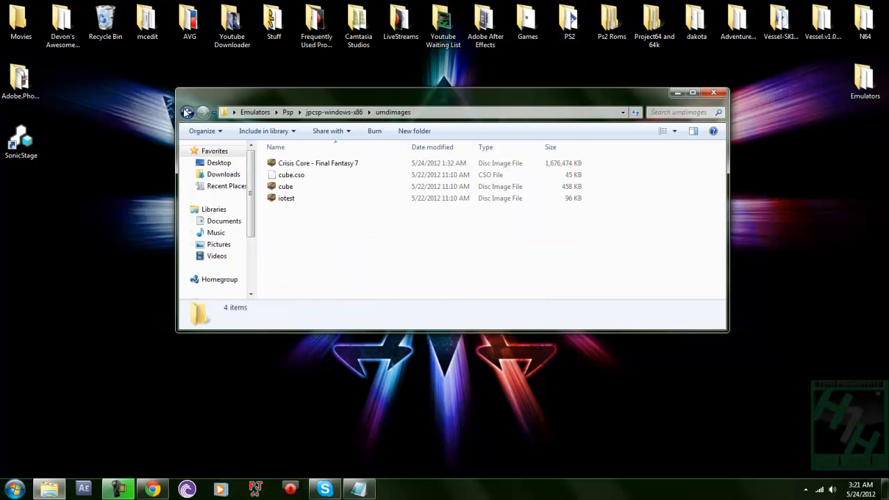
left_click(187, 112)
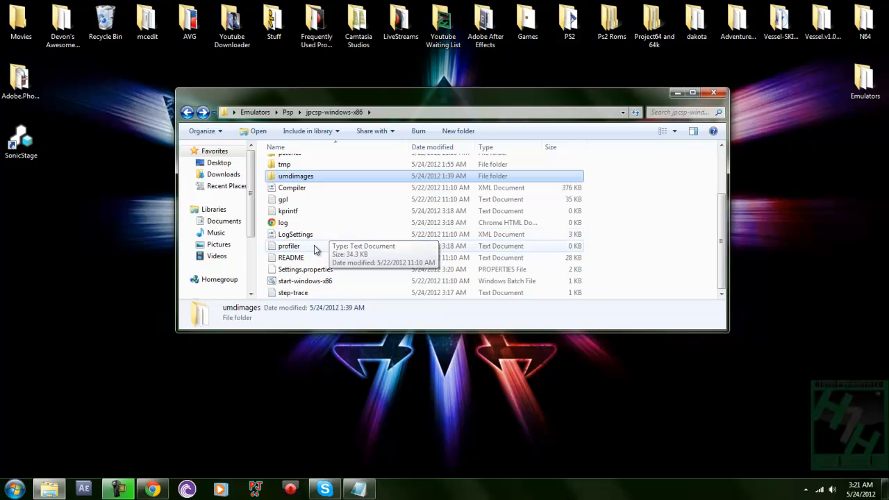
mouse_move(521, 280)
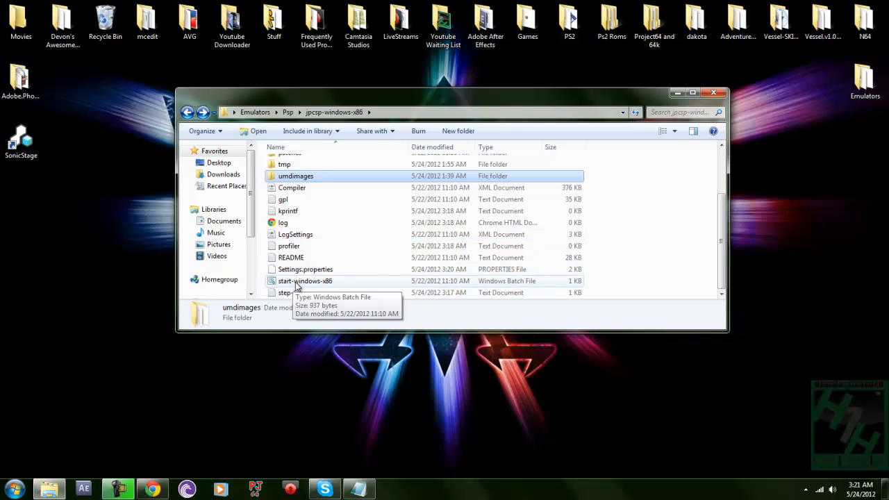
Step: Launch Jpcsp from start-windows-x86 and open the General tab of Options > Configuration
double_click(305, 280)
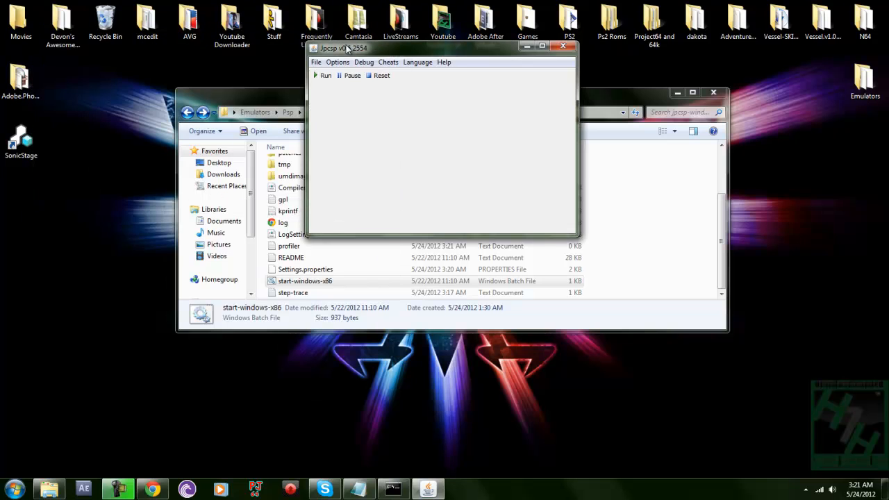
left_click(338, 62)
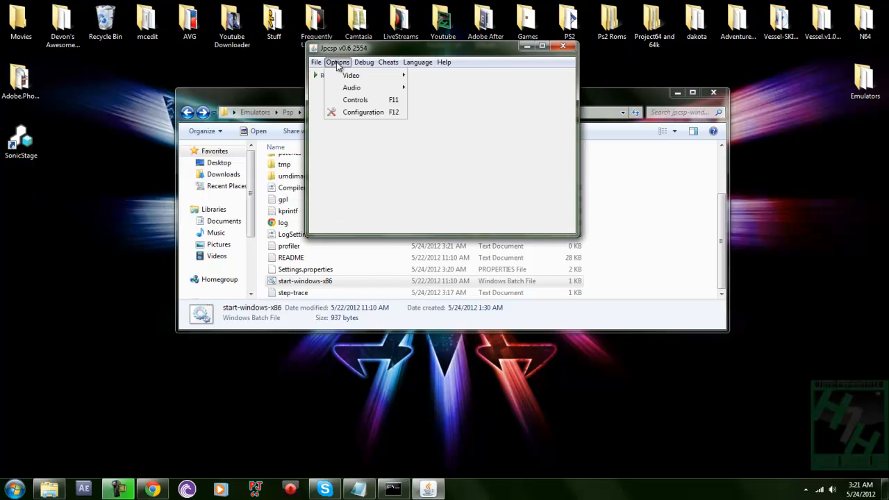
left_click(338, 62)
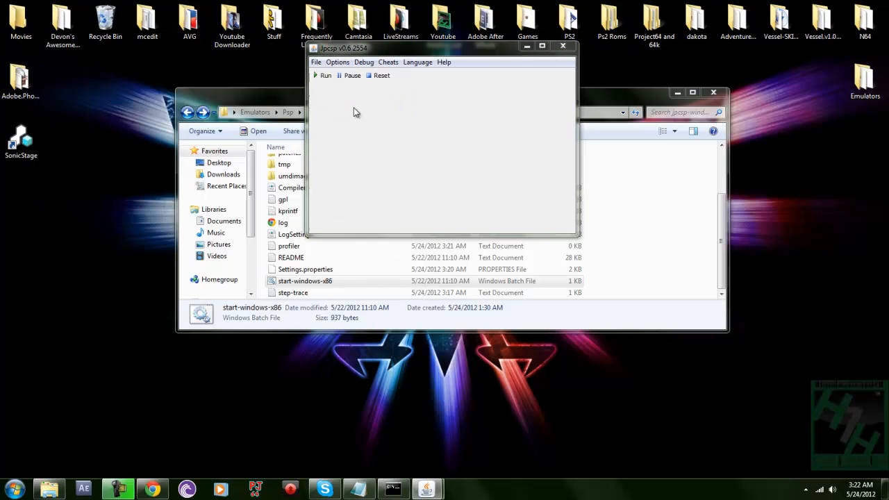
left_click(337, 62)
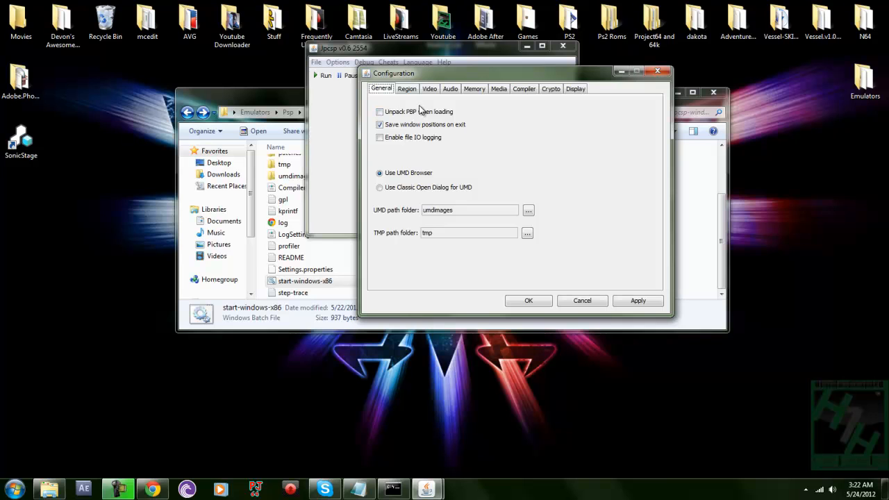
mouse_move(421, 110)
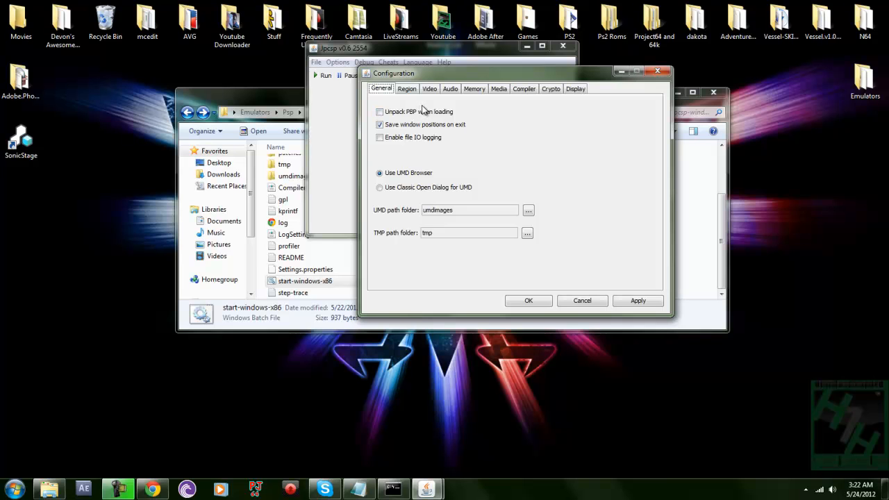
mouse_move(474, 72)
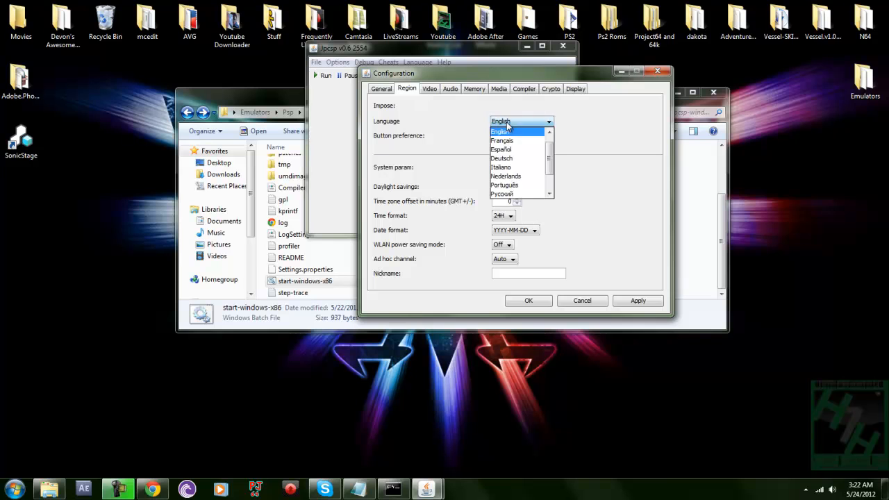
Step: Keep the Region tab's Language set to English, then switch to the Video tab
left_click(500, 131)
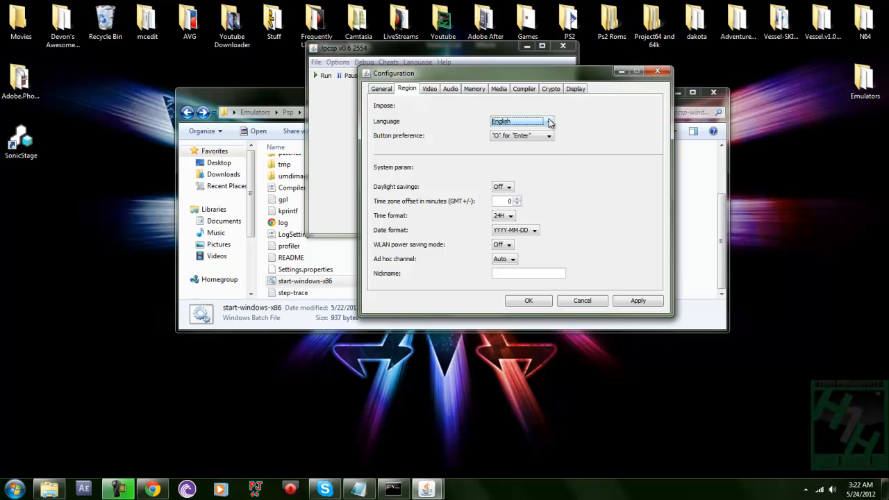
left_click(549, 121)
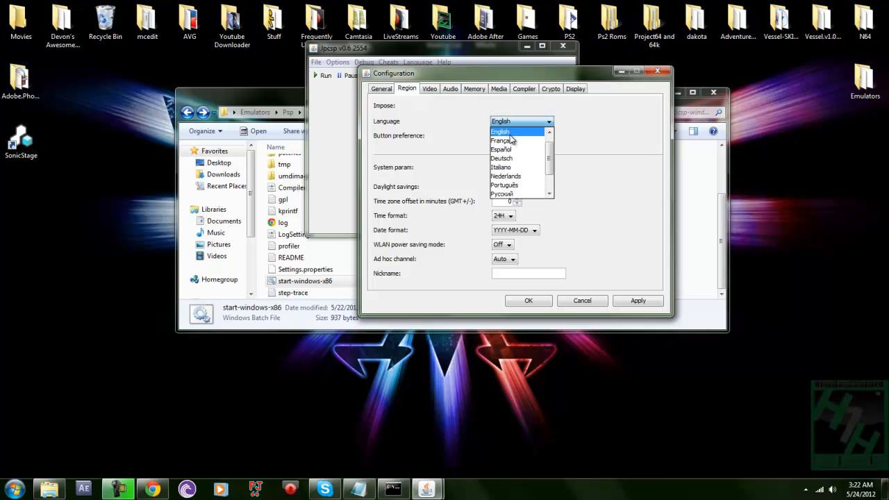
left_click(500, 131)
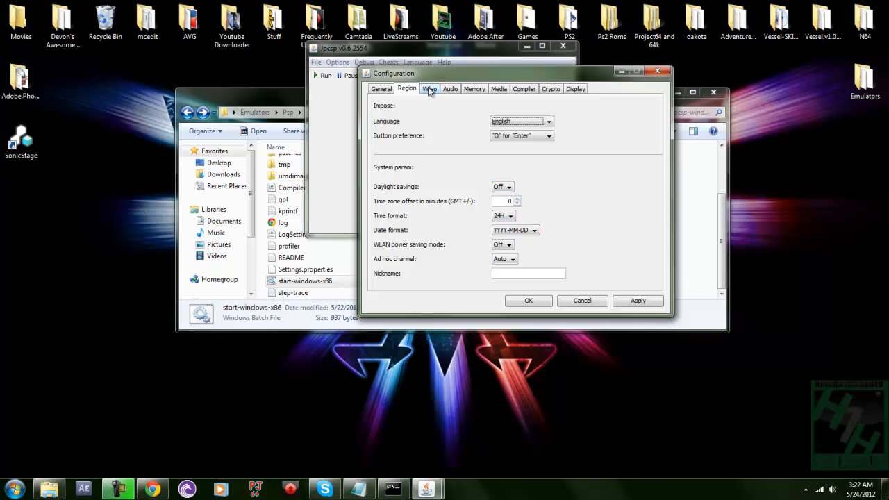
left_click(428, 89)
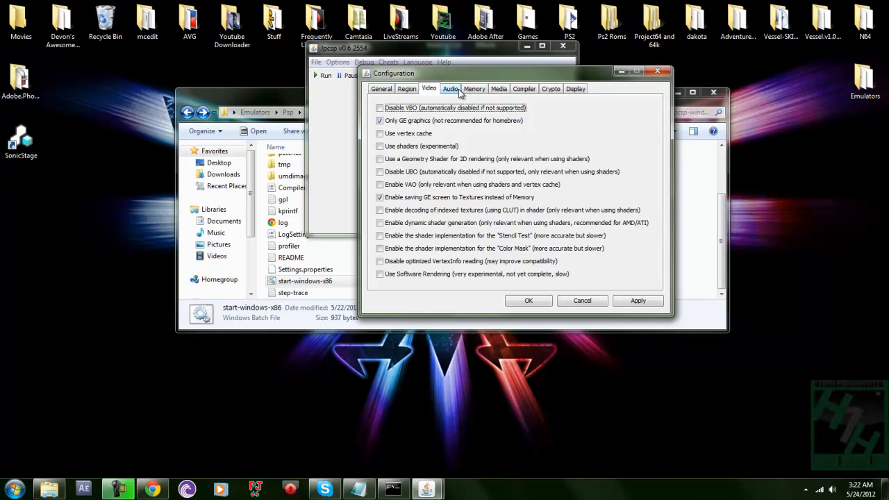
Step: Review the Audio, Media, Compiler and Crypto tabs, then close the Configuration dialog
left_click(450, 89)
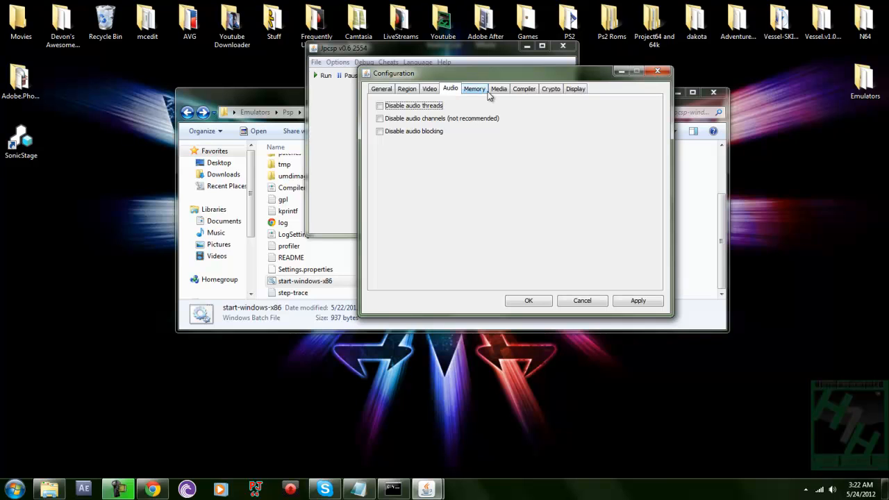
left_click(499, 88)
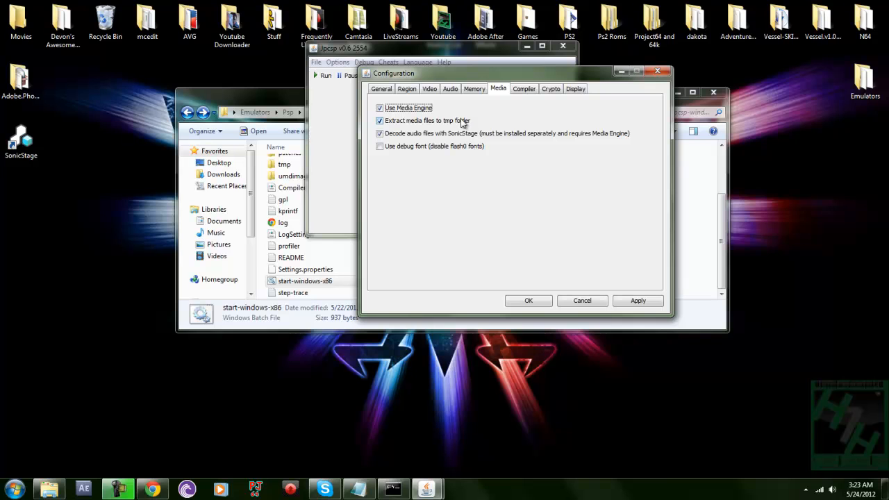
mouse_move(455, 124)
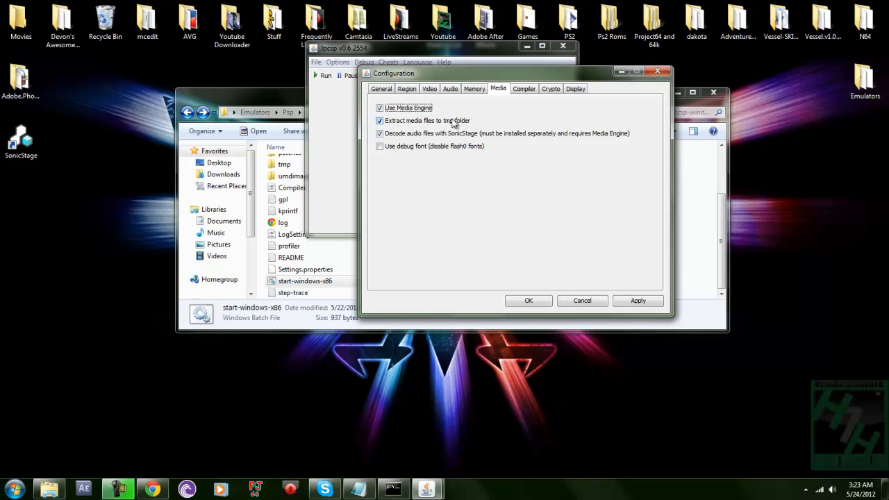
left_click(524, 88)
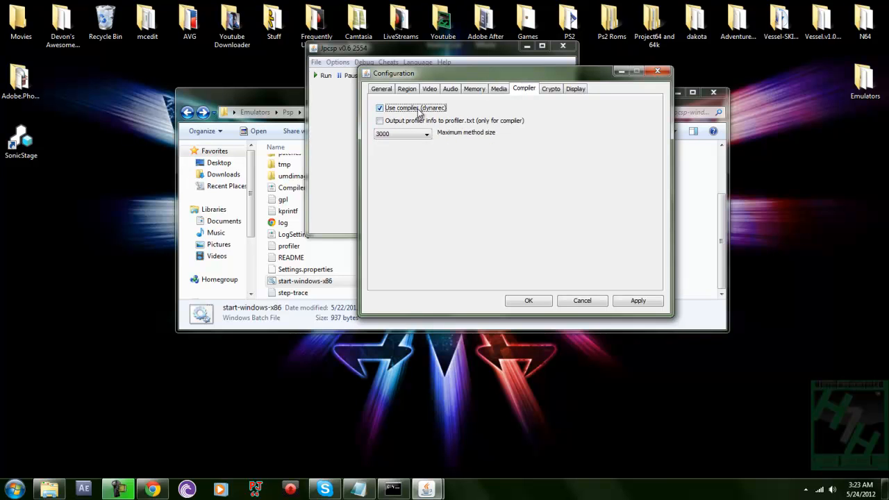
left_click(551, 88)
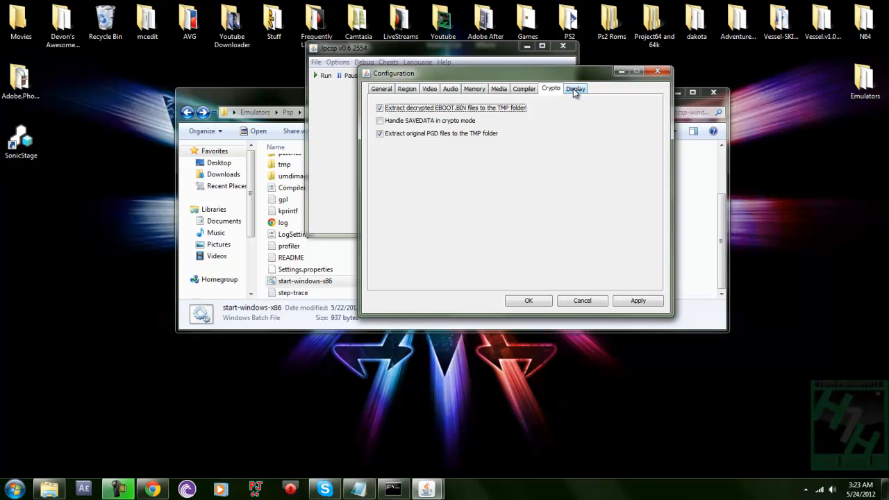
mouse_move(571, 96)
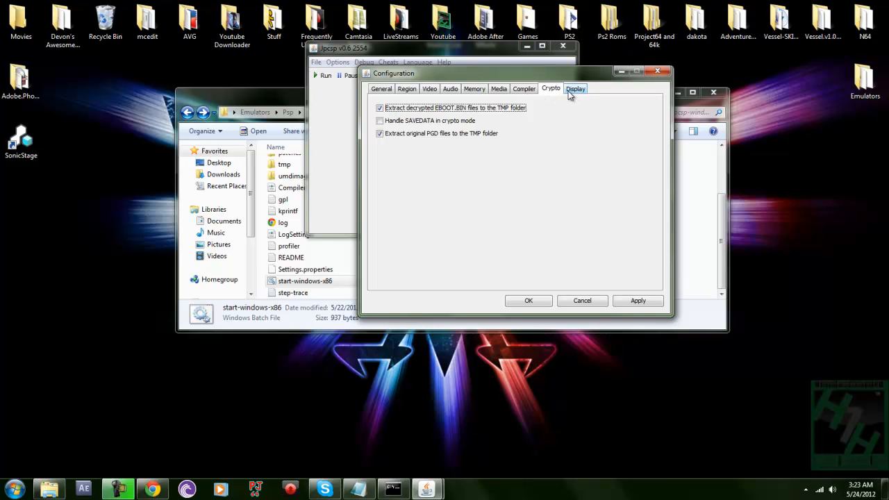
left_click(575, 89)
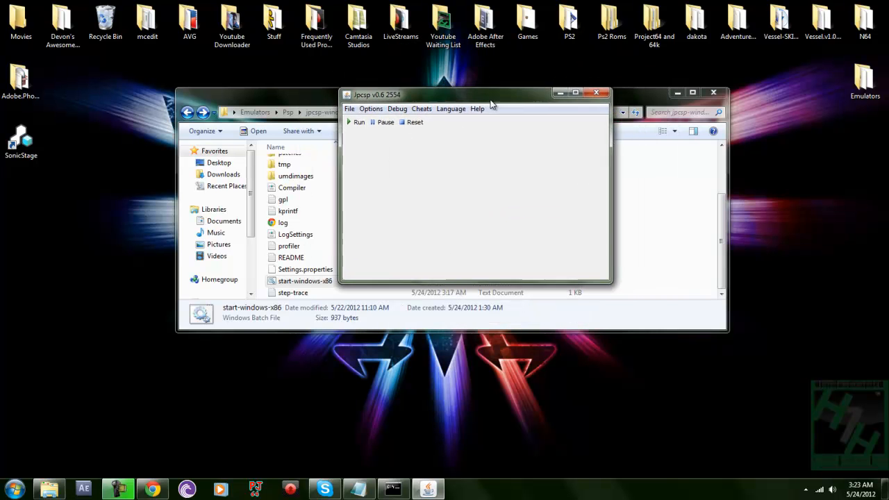
Step: Move the Jpcsp window aside and bring the Notepad JRE link notes forward
left_click_drag(479, 94, 451, 100)
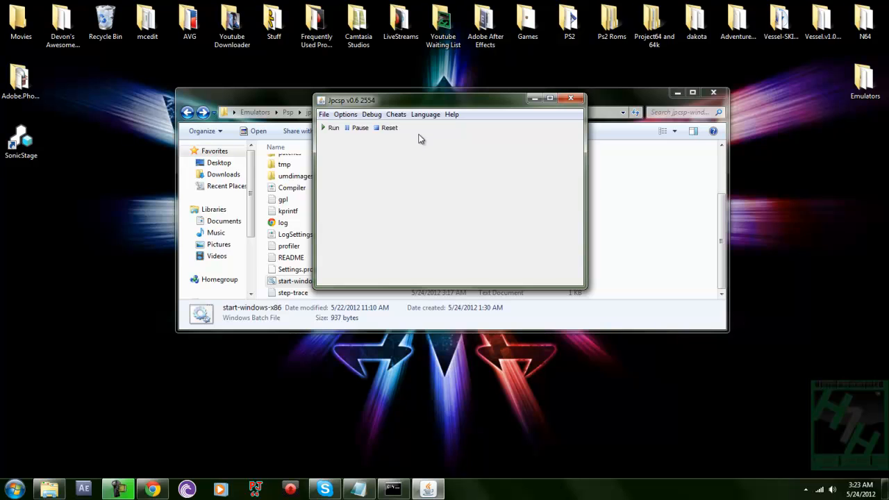
mouse_move(345, 114)
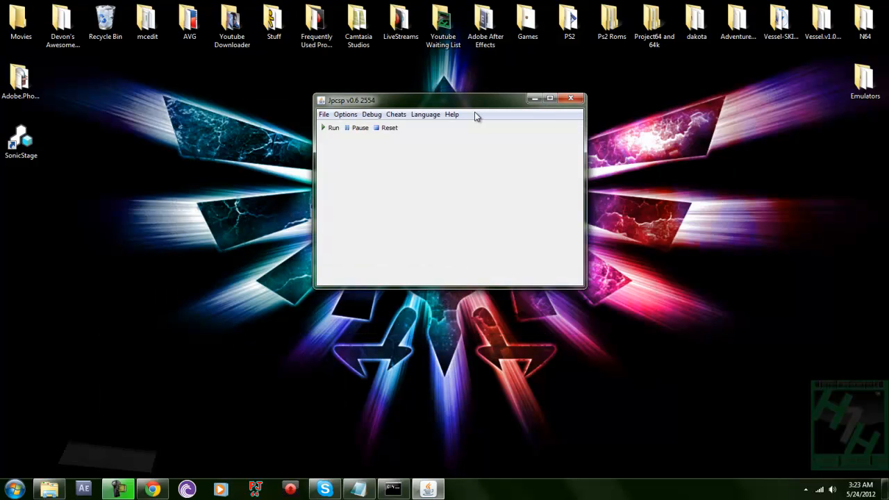
left_click(570, 98)
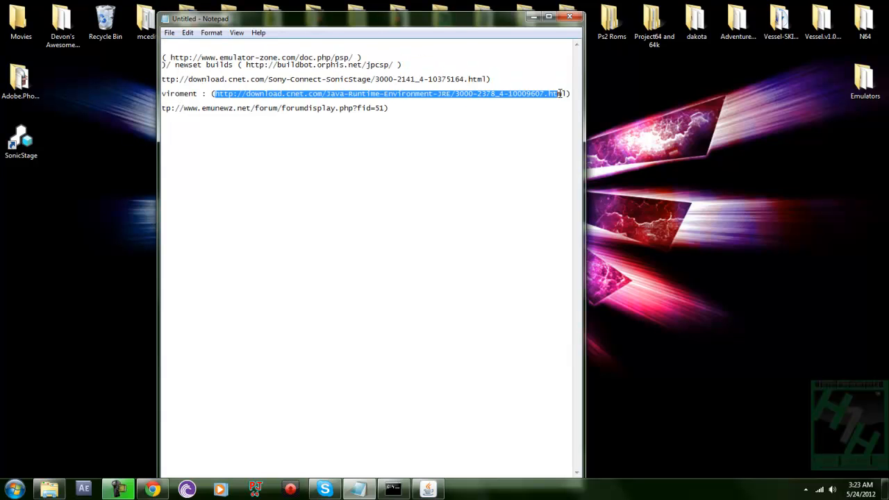
Step: Copy the Java Runtime Environment link and paste it into a new Chrome tab
right_click(559, 94)
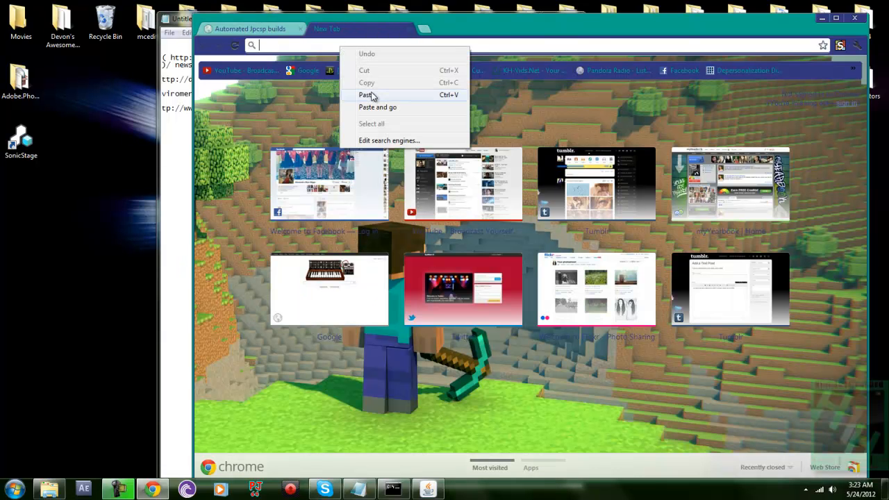
left_click(377, 107)
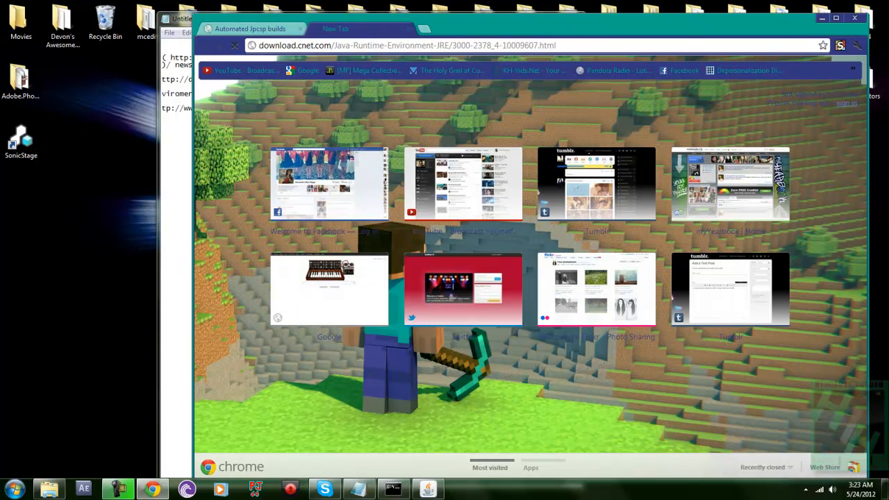
mouse_move(352, 182)
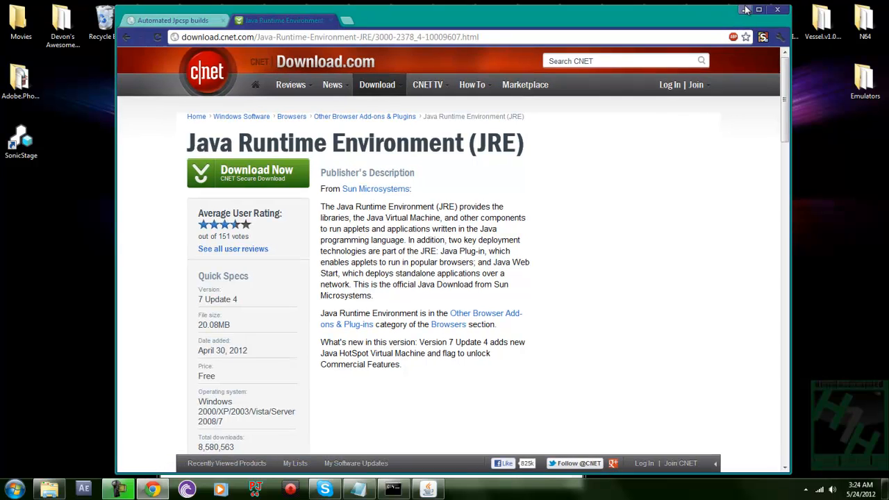
mouse_move(744, 9)
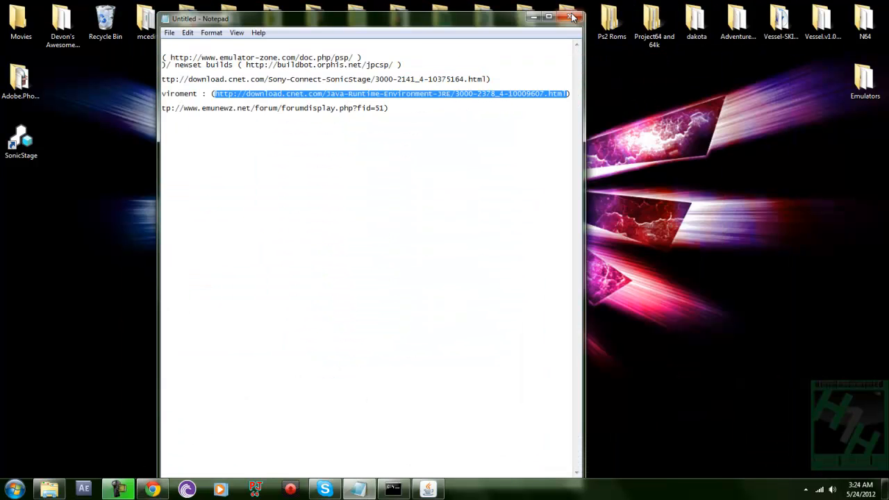
Step: Close Notepad, open Emulators\Psp and select the jre-7u4-windows-i586 installer
left_click(572, 17)
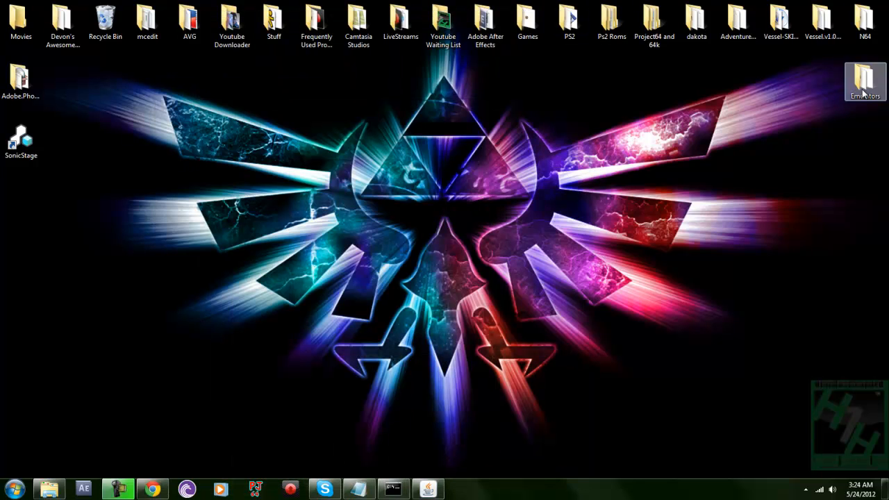
double_click(865, 77)
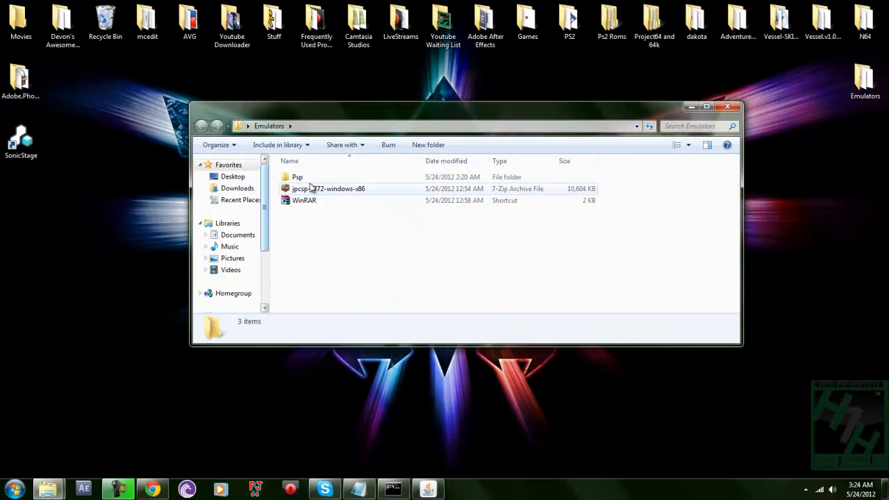
double_click(298, 176)
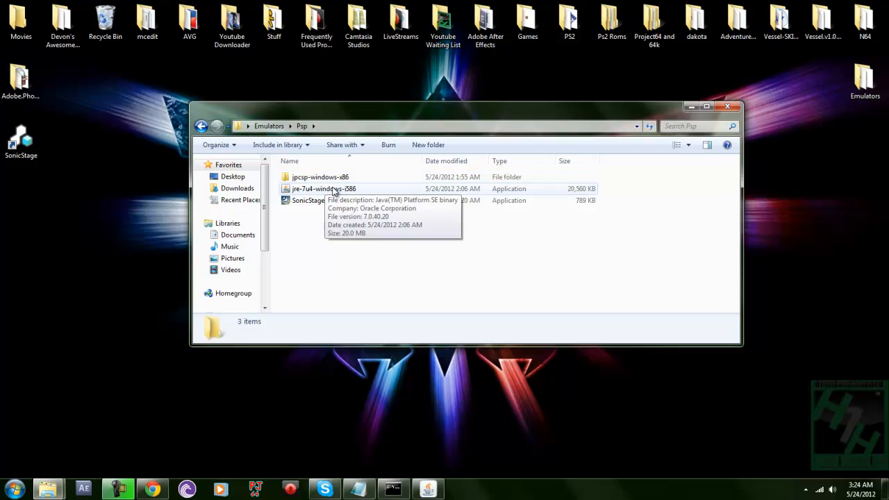
left_click(323, 188)
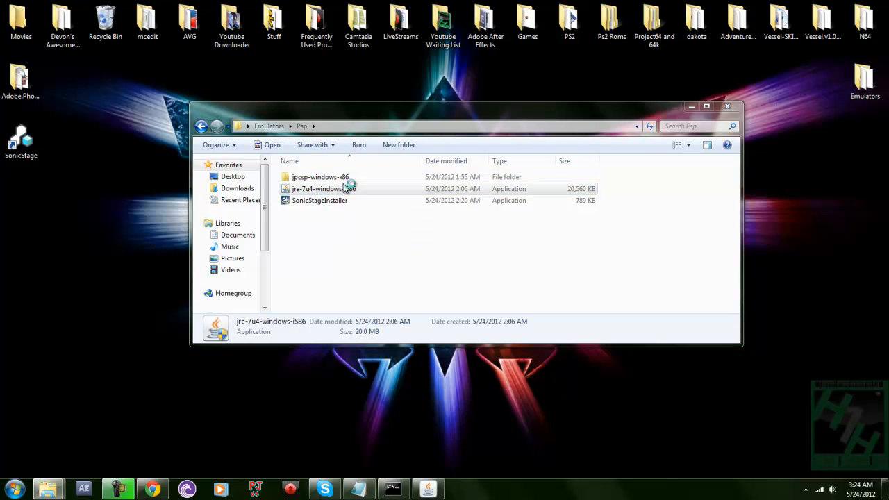
left_click(323, 188)
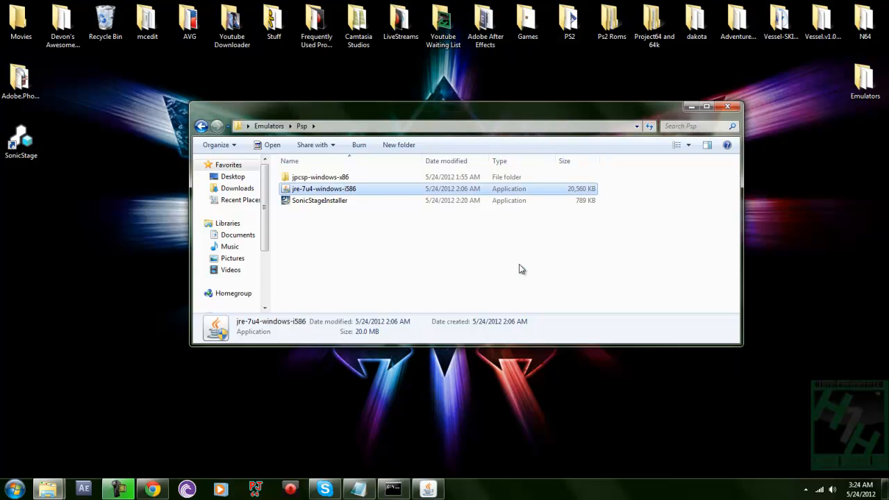
Step: Launch the Java 1.7.0_04 installer, then cancel setup and confirm with Yes
double_click(323, 189)
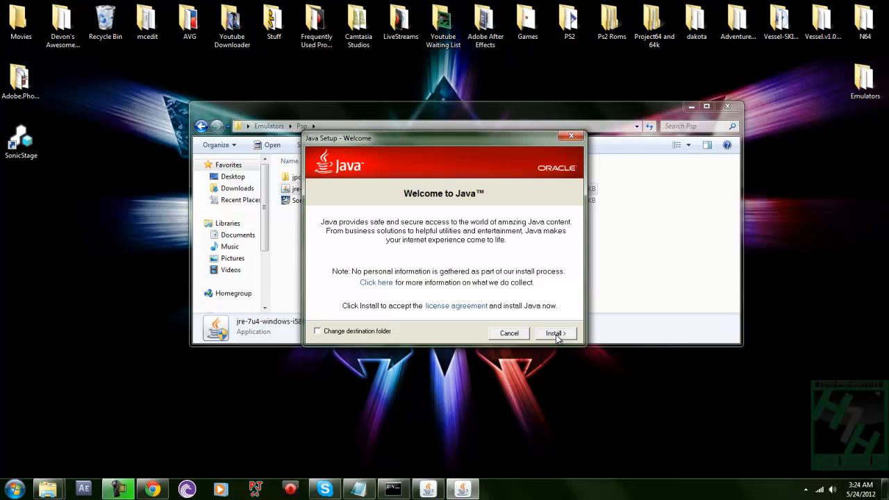
mouse_move(549, 339)
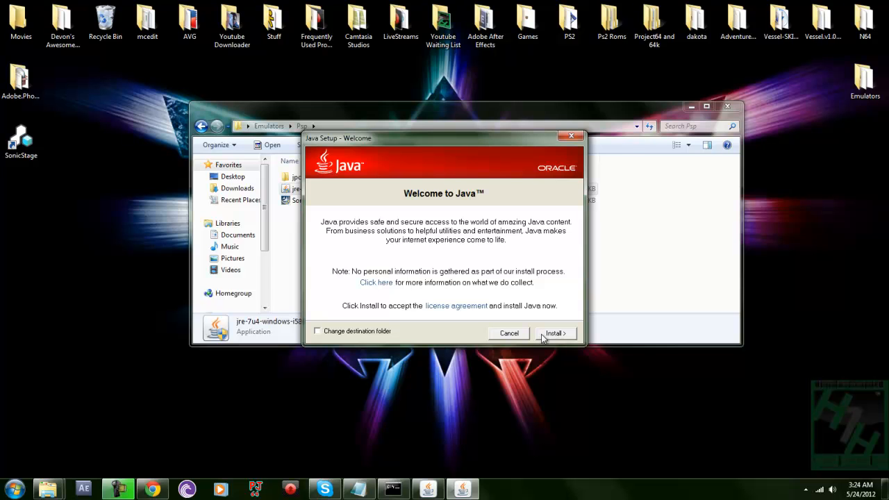
mouse_move(601, 127)
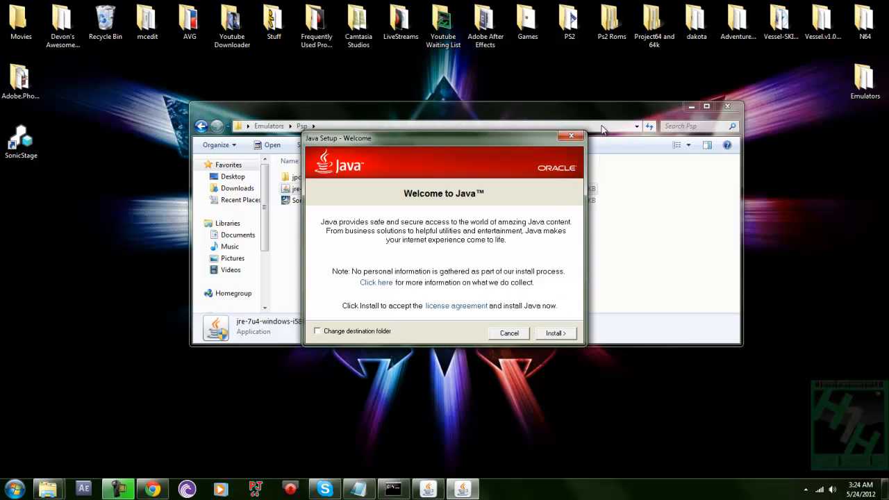
left_click(571, 137)
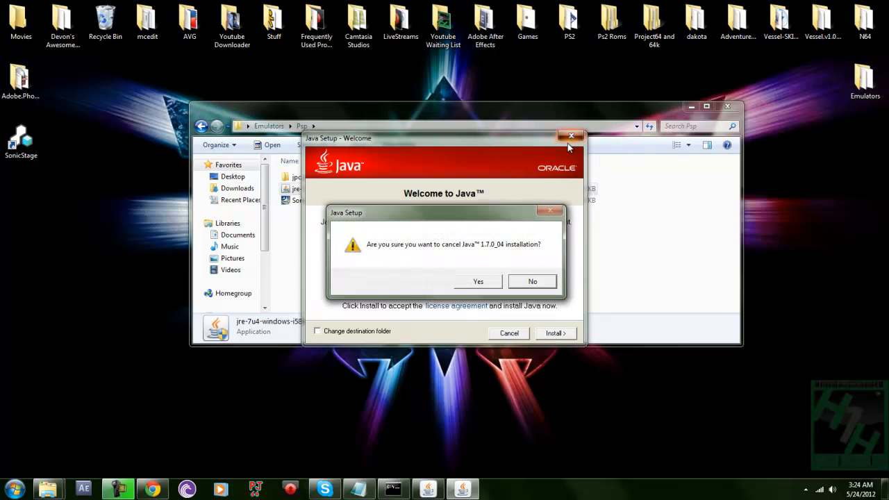
left_click(477, 281)
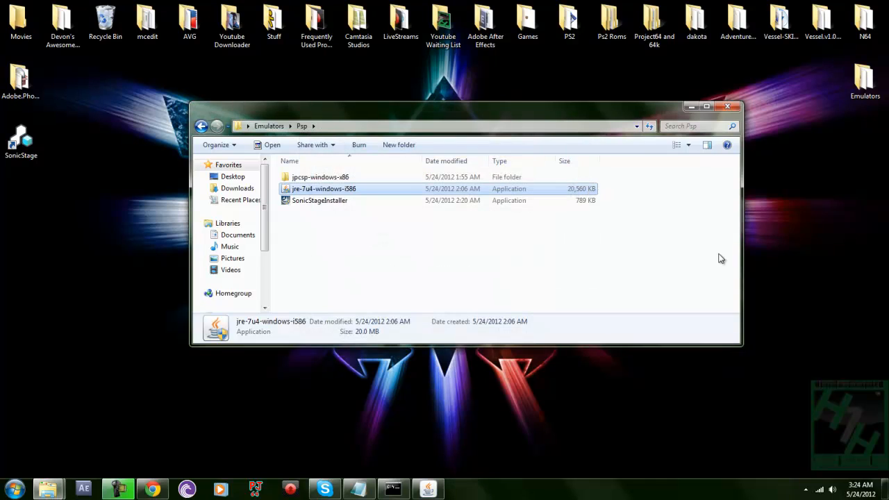
Step: Launch the jre-7u4-windows-i586 Java runtime installer from the Psp folder
double_click(320, 177)
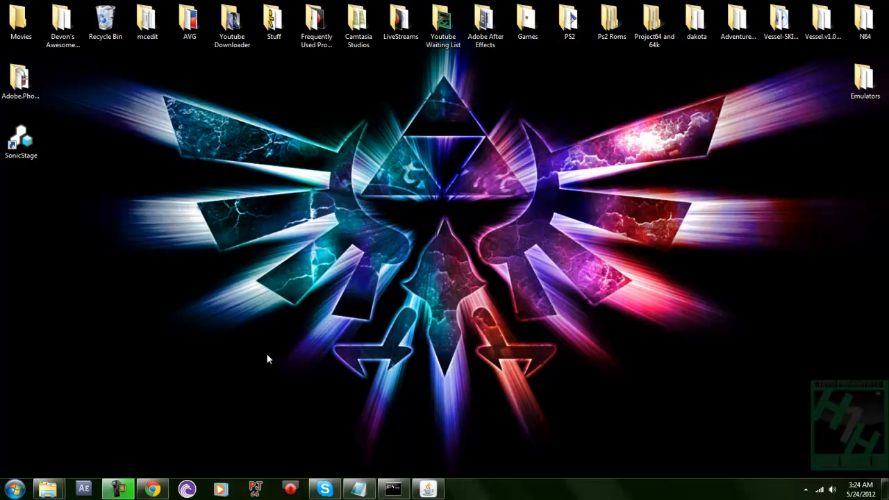
mouse_move(360, 358)
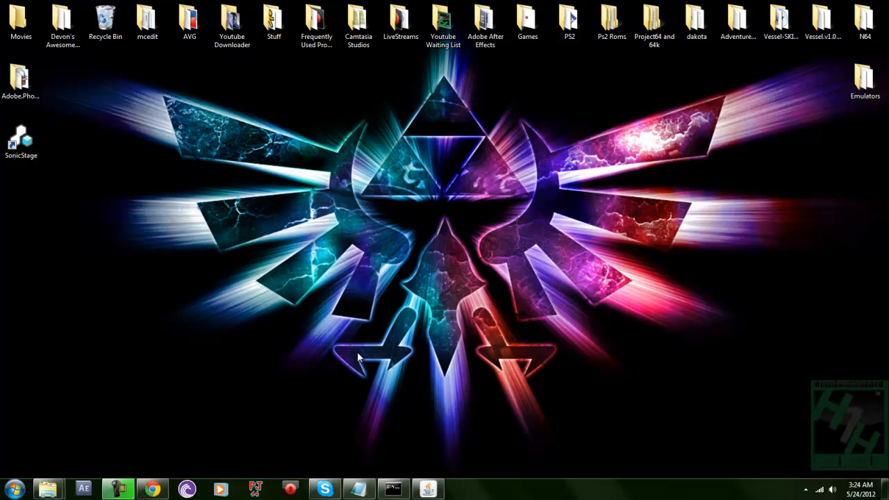
mouse_move(441, 364)
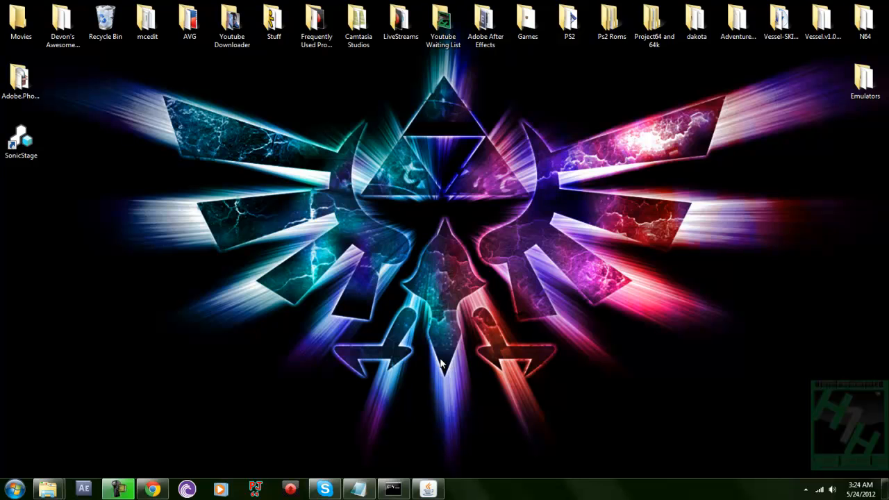
mouse_move(450, 479)
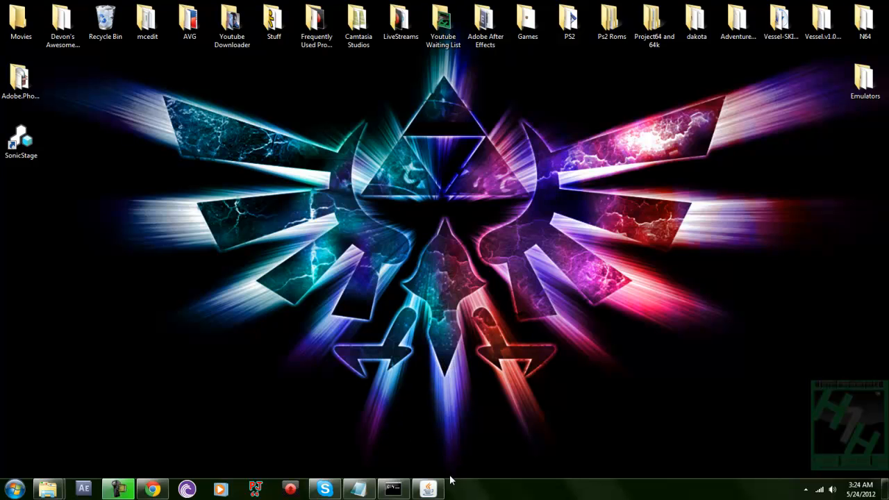
mouse_move(358, 488)
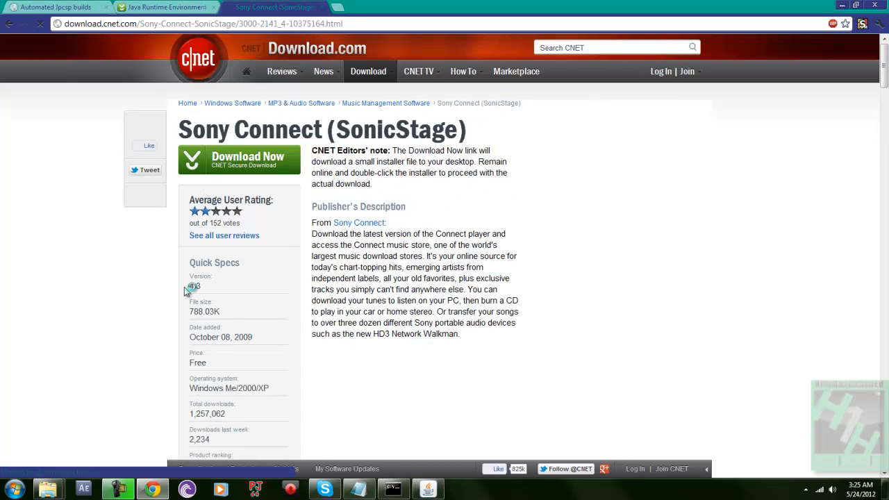
Step: Set Chrome's SonicStage page aside to bring back the Notepad list of download links
double_click(194, 287)
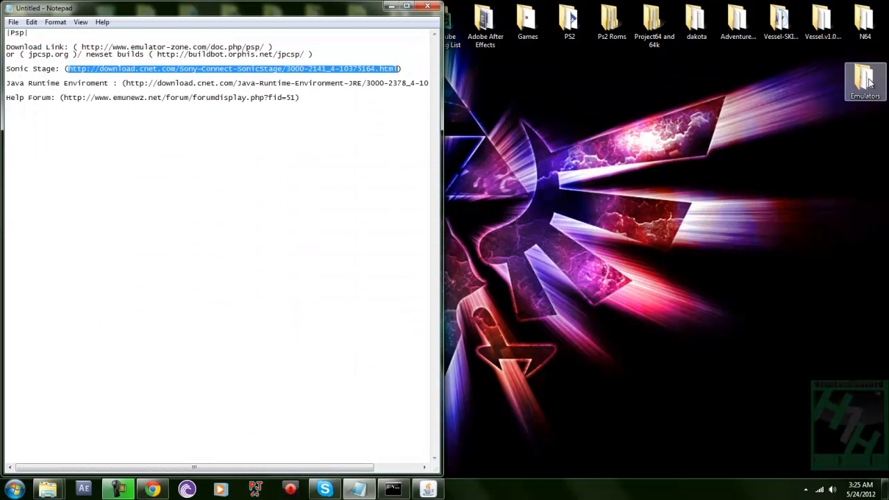
Step: Open Emulators, then Psp, and select SonicStageInstaller
double_click(864, 80)
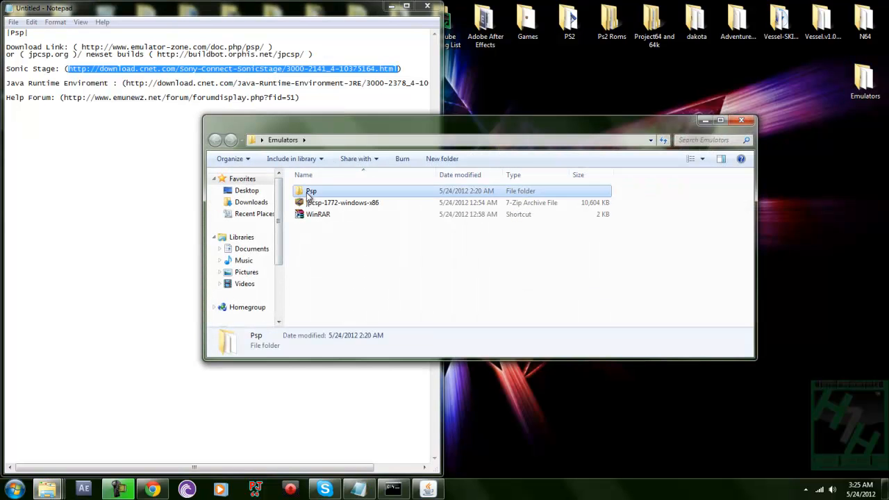
double_click(311, 190)
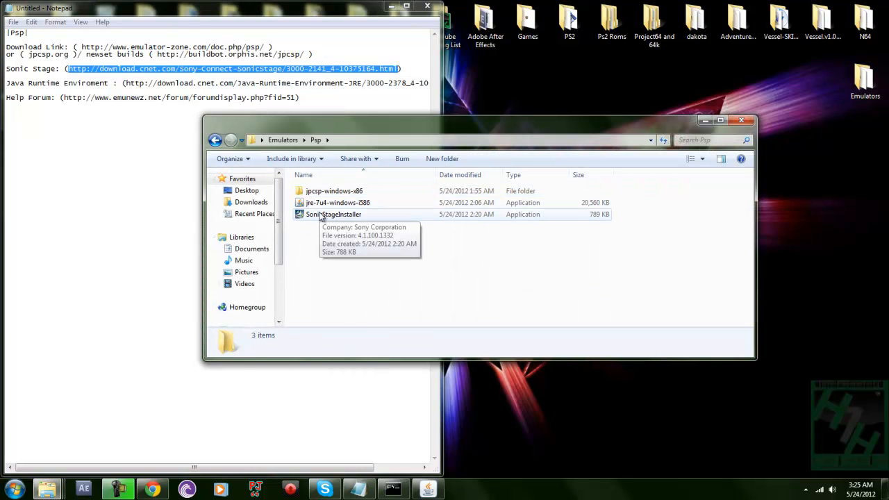
left_click(333, 214)
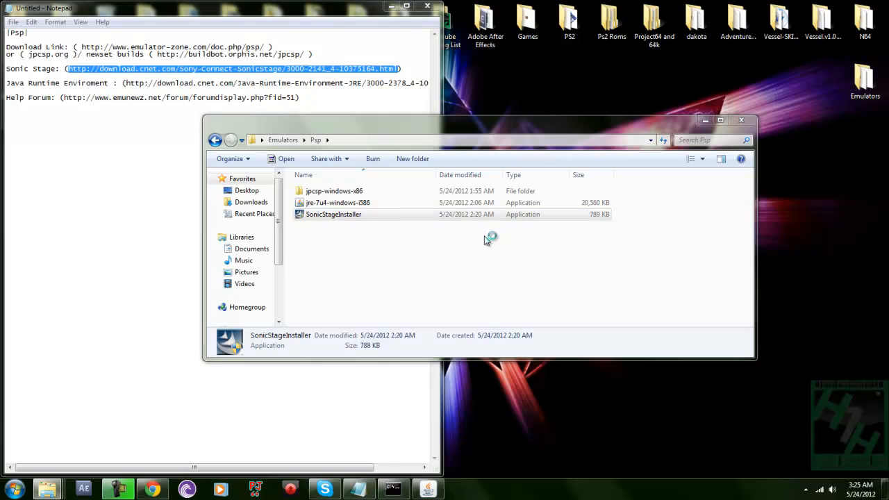
Step: Run SonicStageInstaller, dismiss the version 4.3 already-installed notice, finish, and hide Explorer
double_click(334, 214)
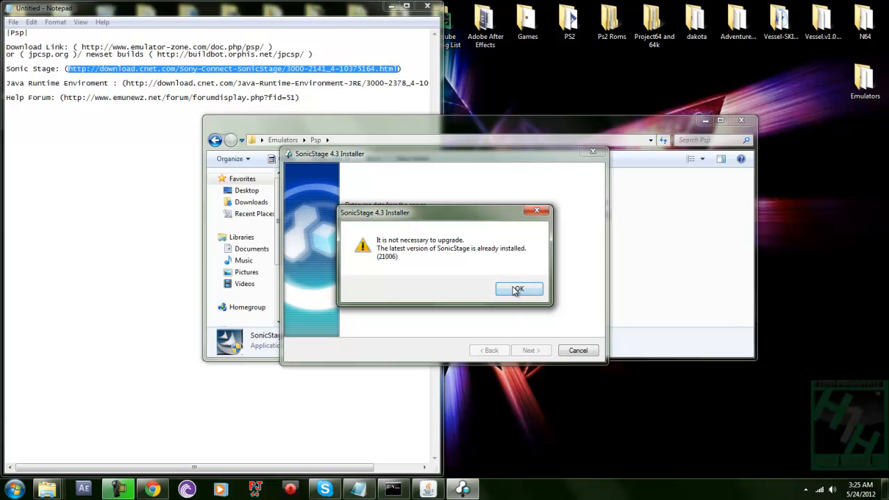
left_click(518, 288)
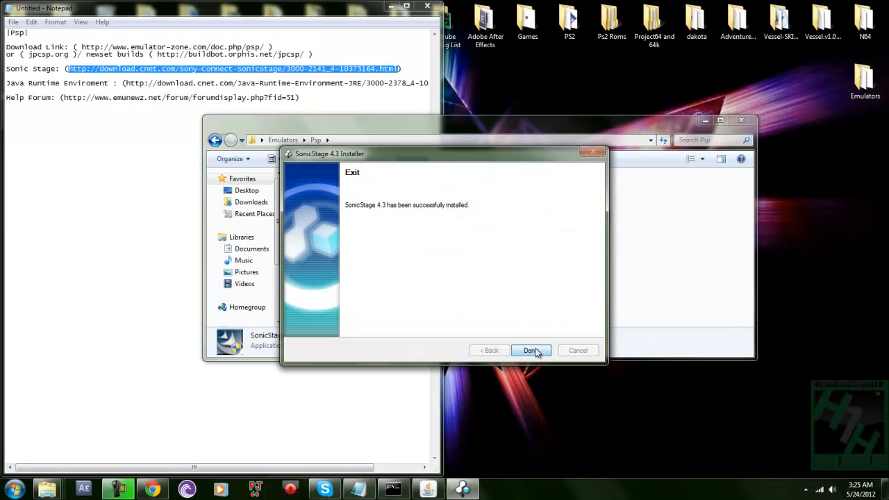
left_click(530, 350)
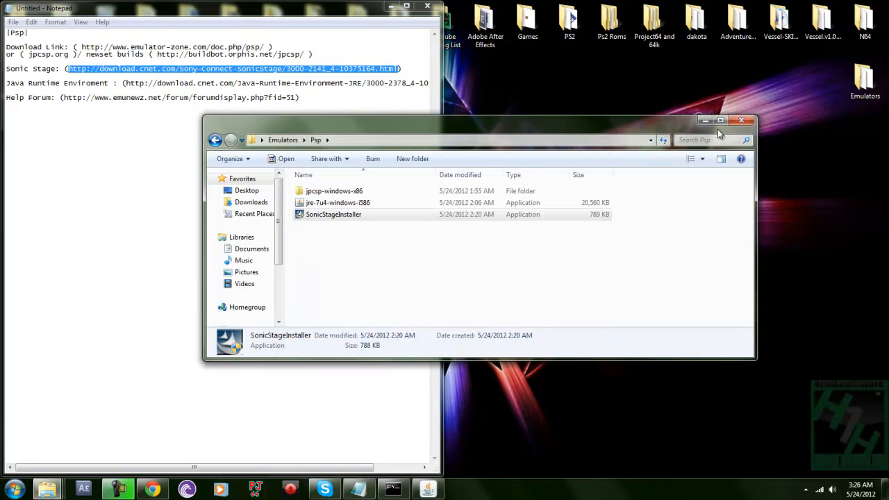
left_click(741, 120)
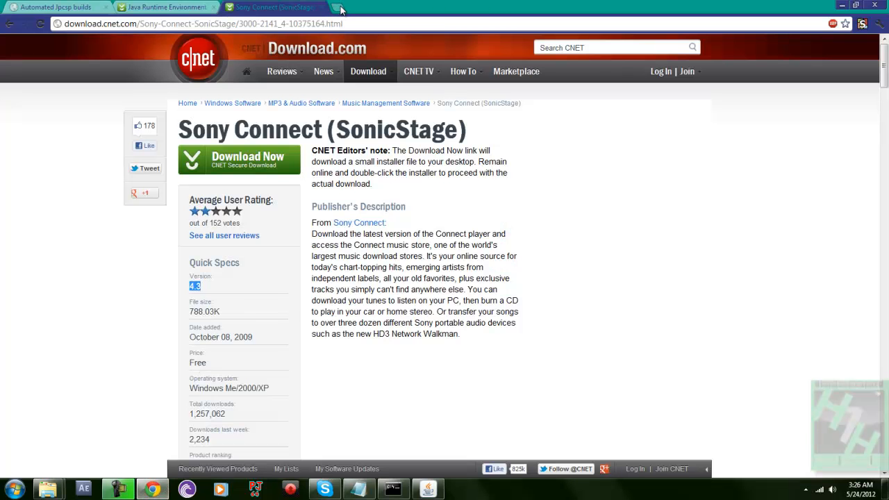
Step: Google a Crisis Core download in a new tab and open the torrent result
left_click(340, 8)
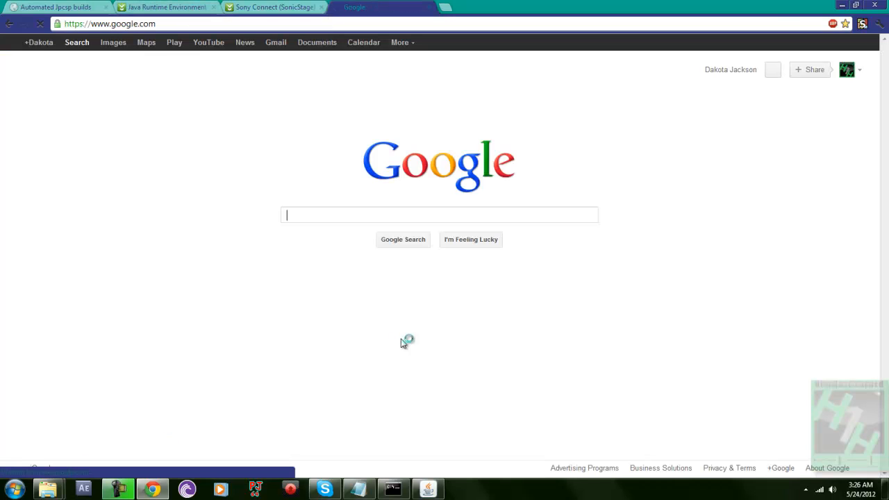
left_click(440, 214)
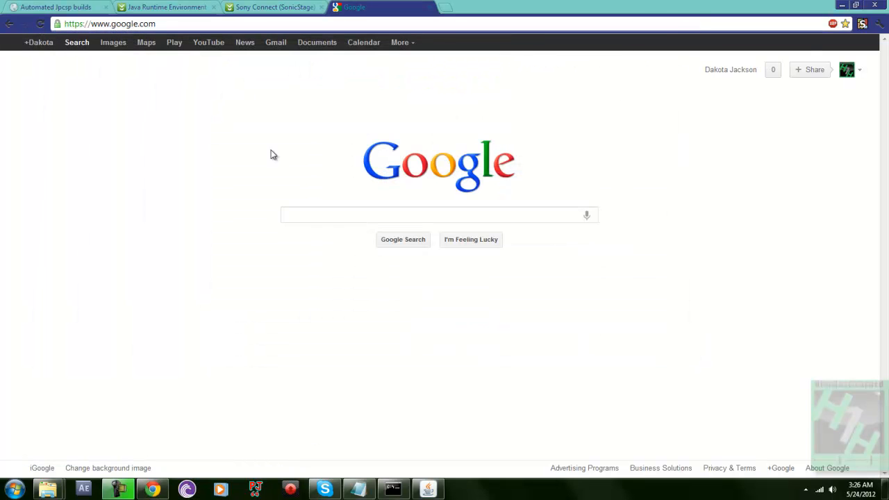
left_click(439, 215)
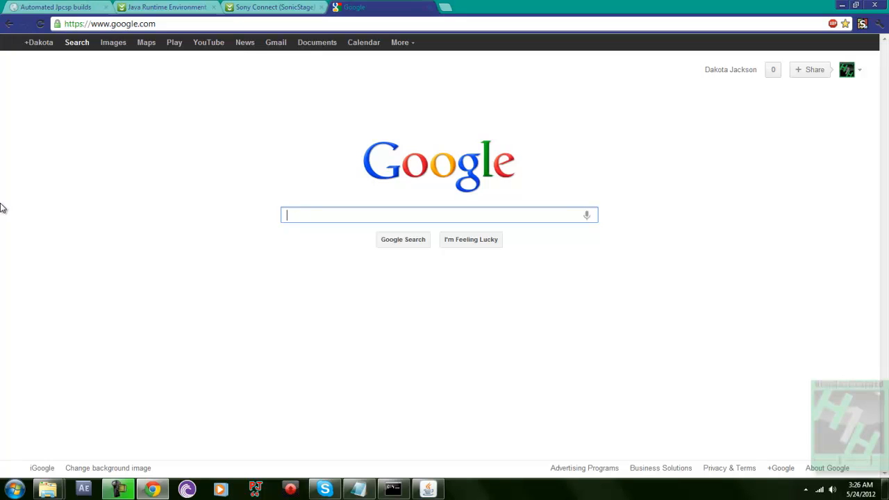
type("criisic core download")
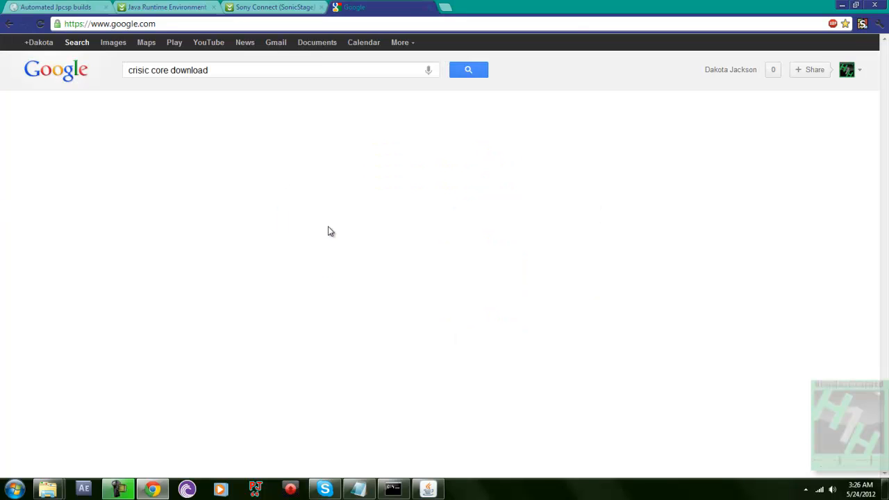
left_click(468, 70)
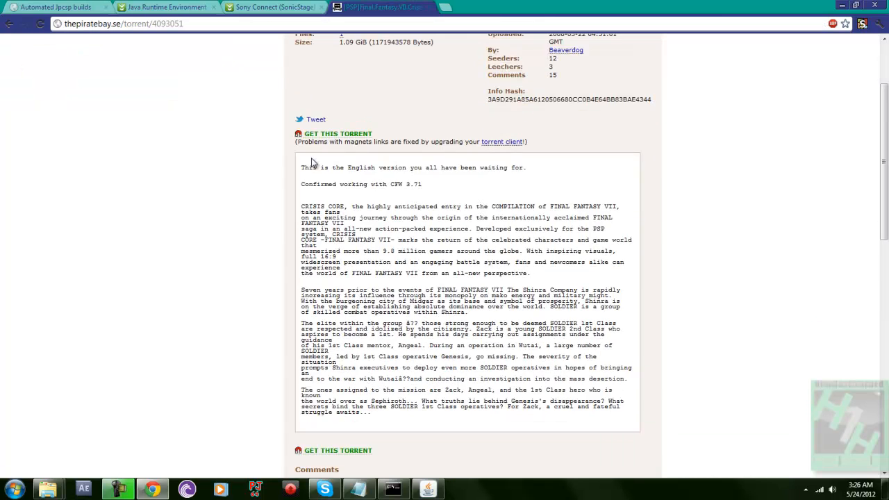
scroll("down", 3)
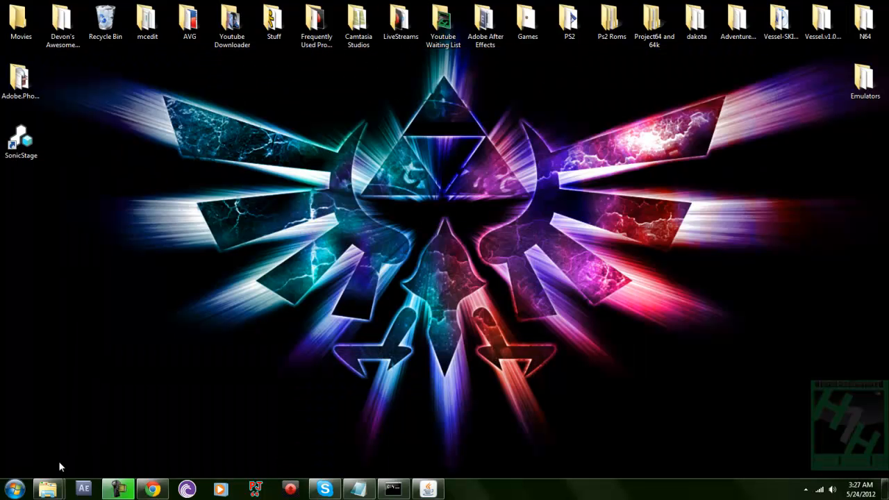
mouse_move(412, 296)
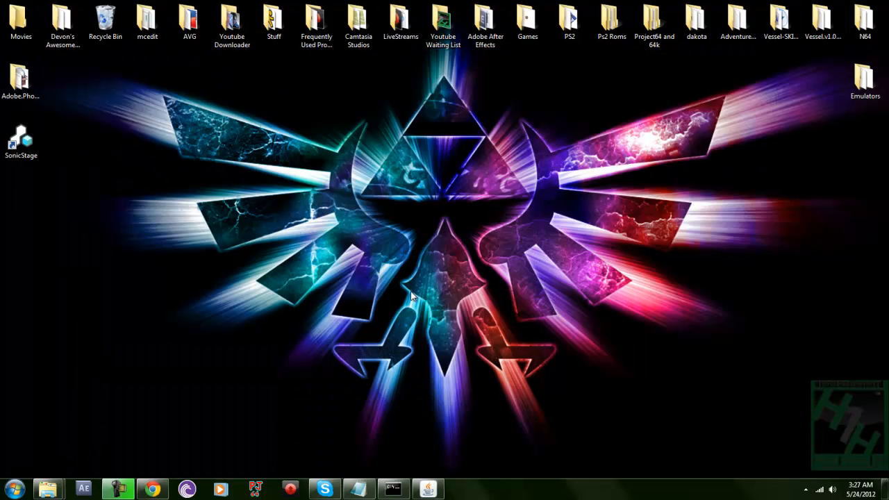
mouse_move(424, 299)
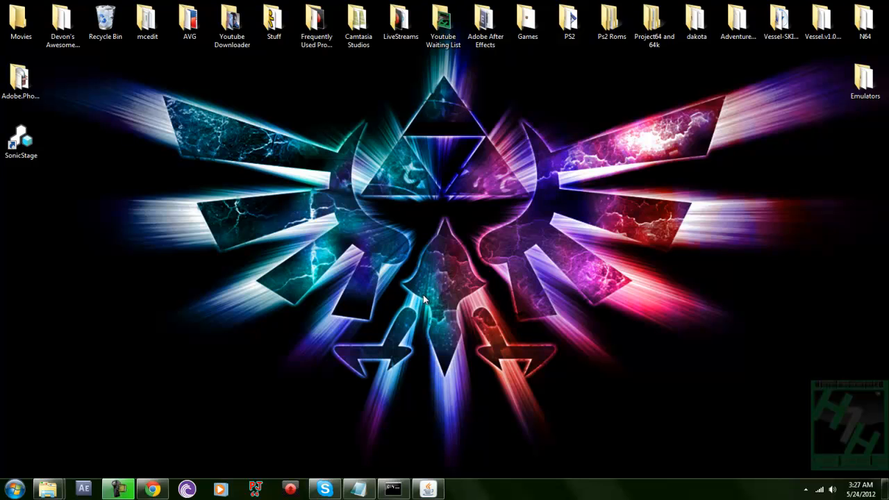
mouse_move(861, 59)
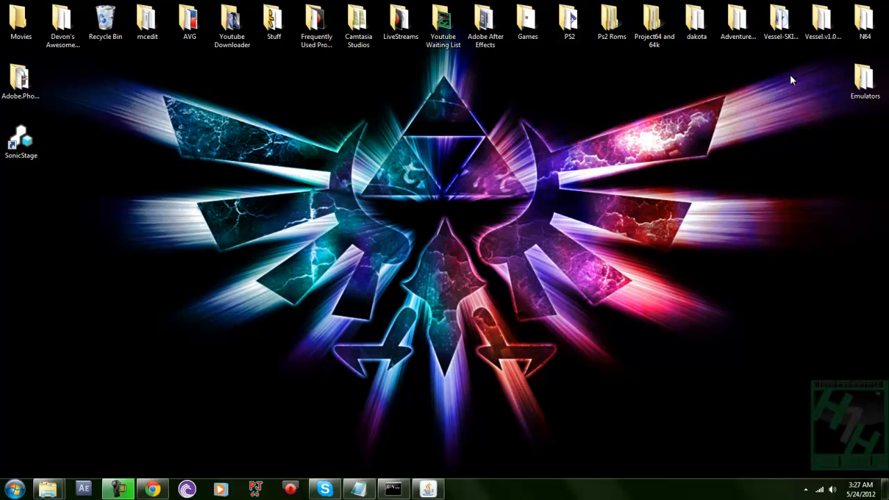
mouse_move(853, 57)
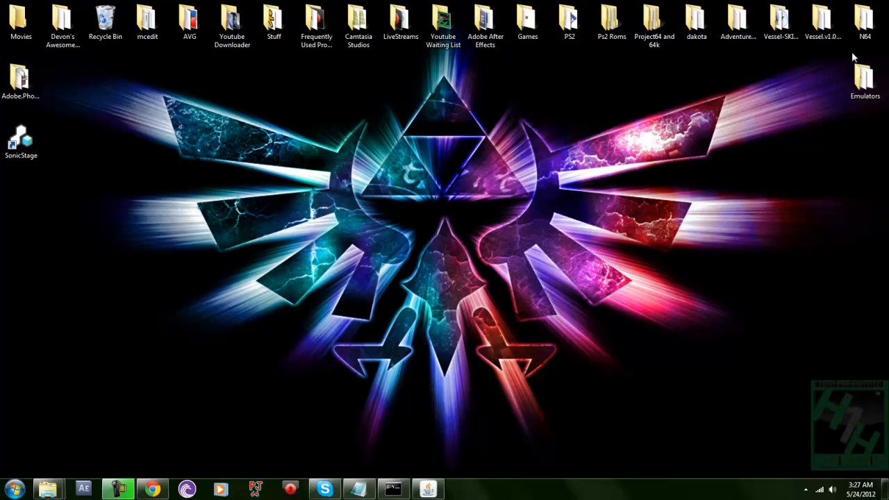